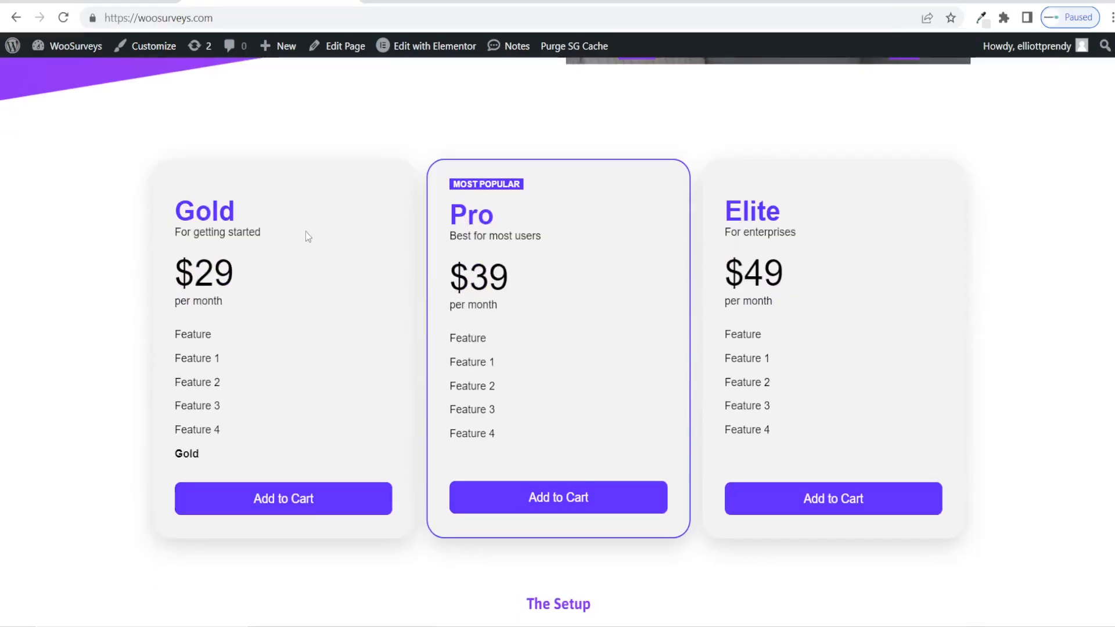
{"action": "mouse_move", "coordinate": [773, 306]}
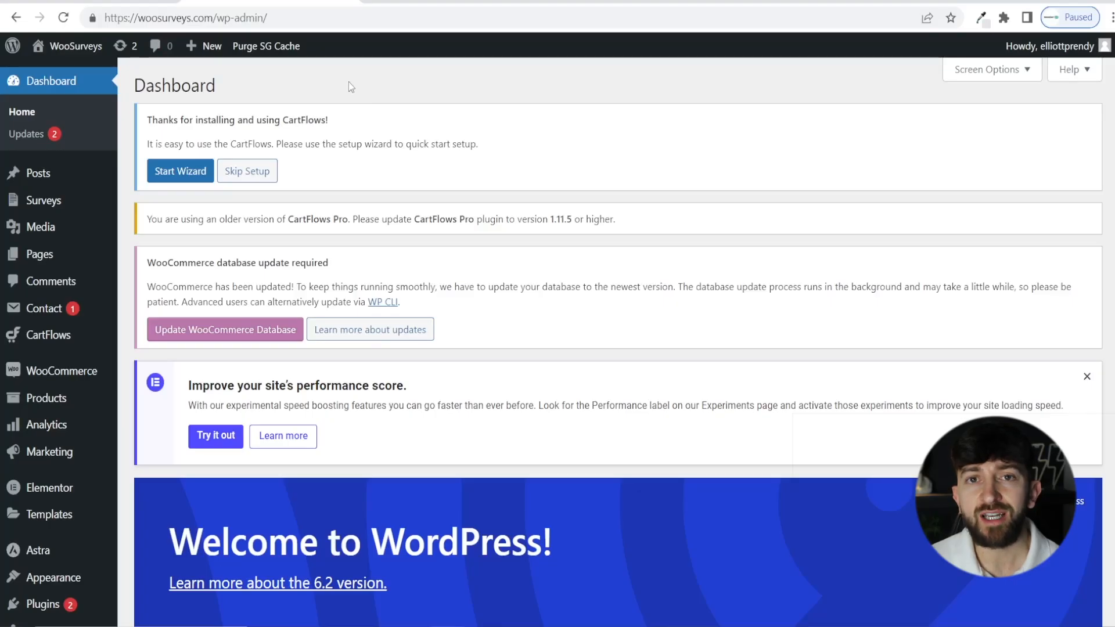
{"action": "mouse_move", "coordinate": [338, 462]}
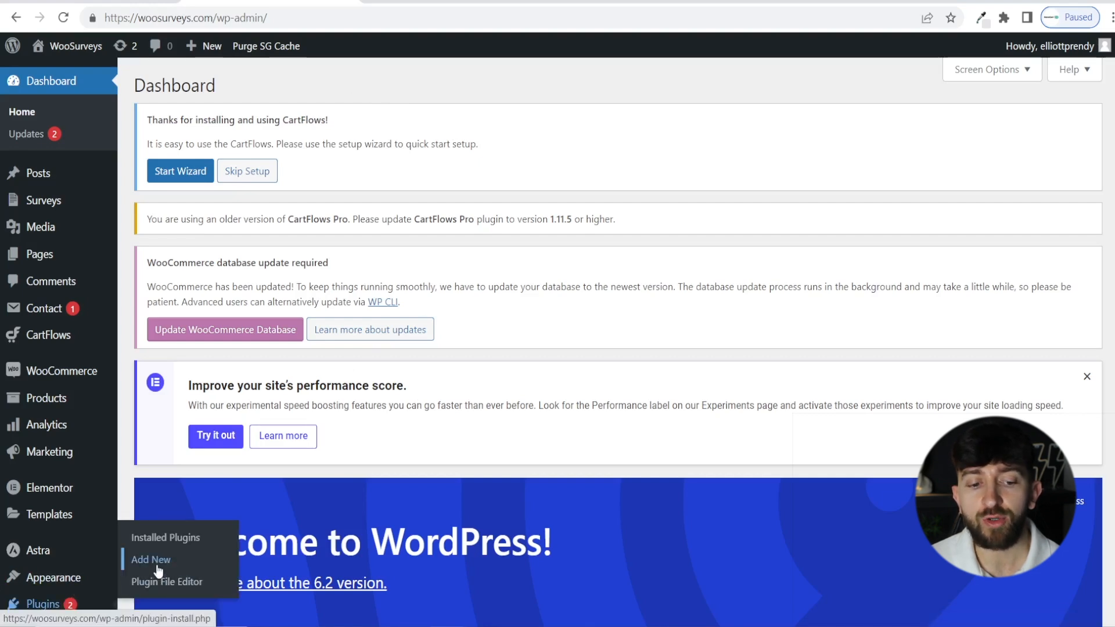
Search for 'Easy Pricing Tables' in Add New plugins, install it and activate it.
{"action": "left_click", "coordinate": [149, 560]}
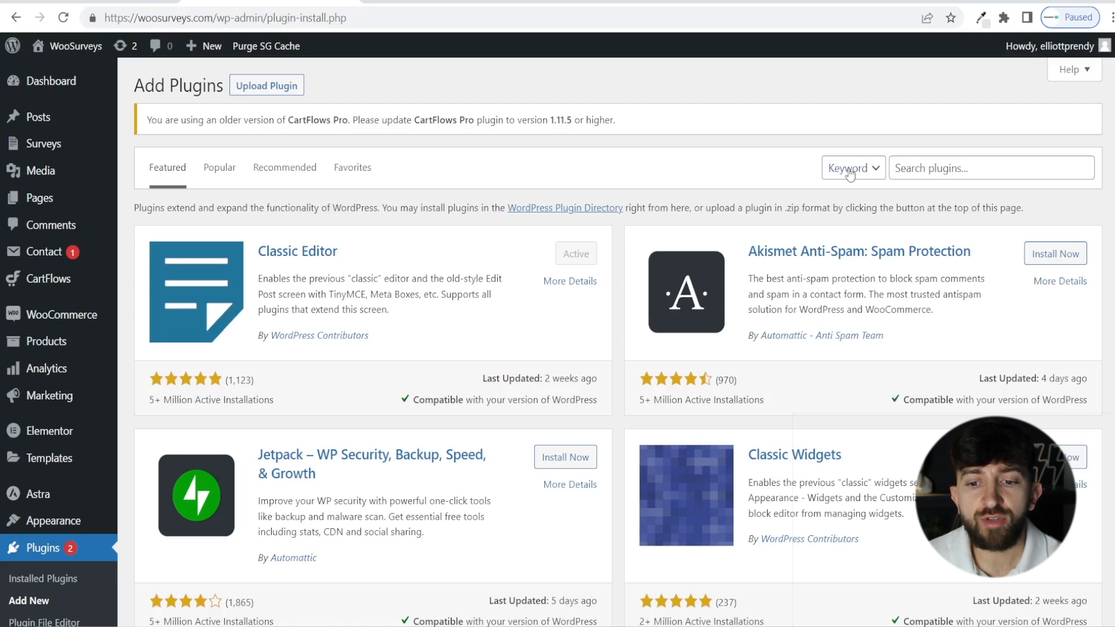
{"action": "type", "text": "Easy Pricing Tables"}
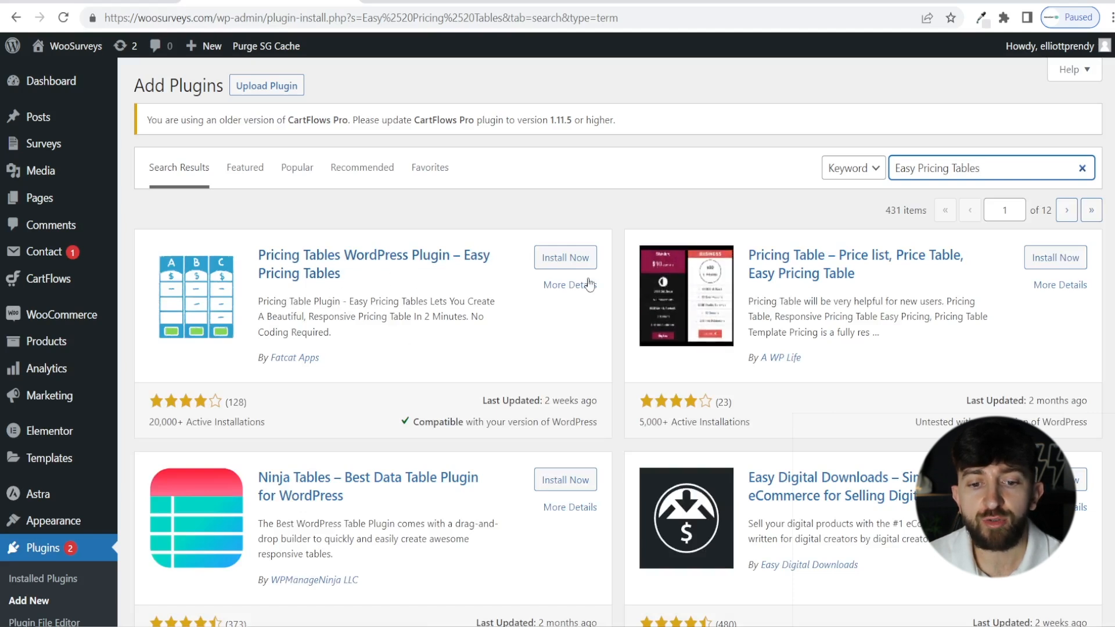
{"action": "left_click", "coordinate": [564, 258]}
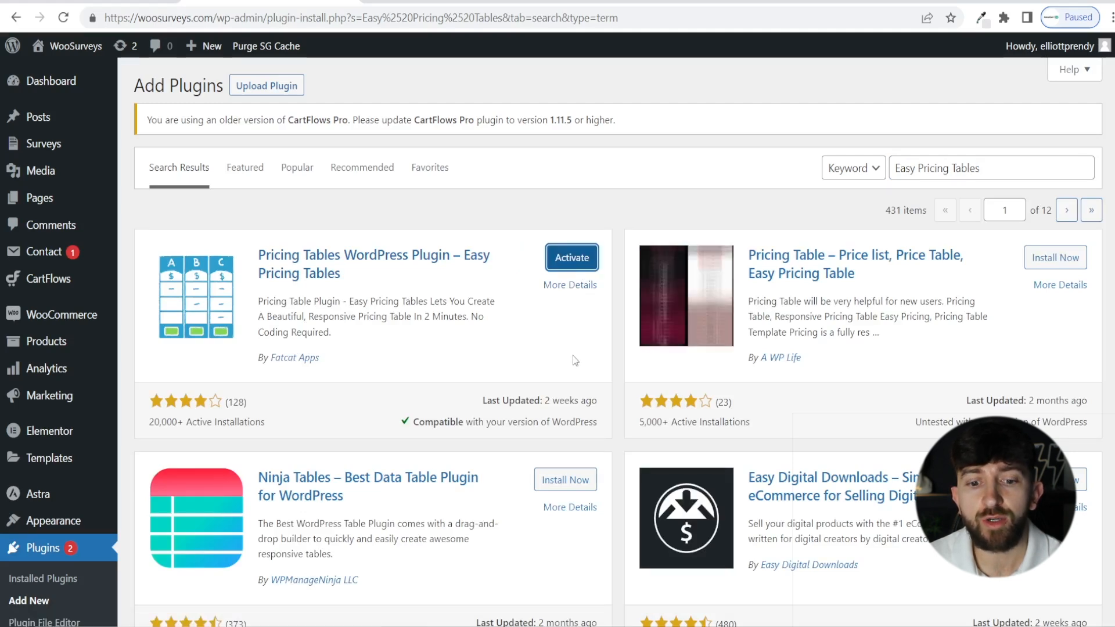
{"action": "left_click", "coordinate": [572, 257]}
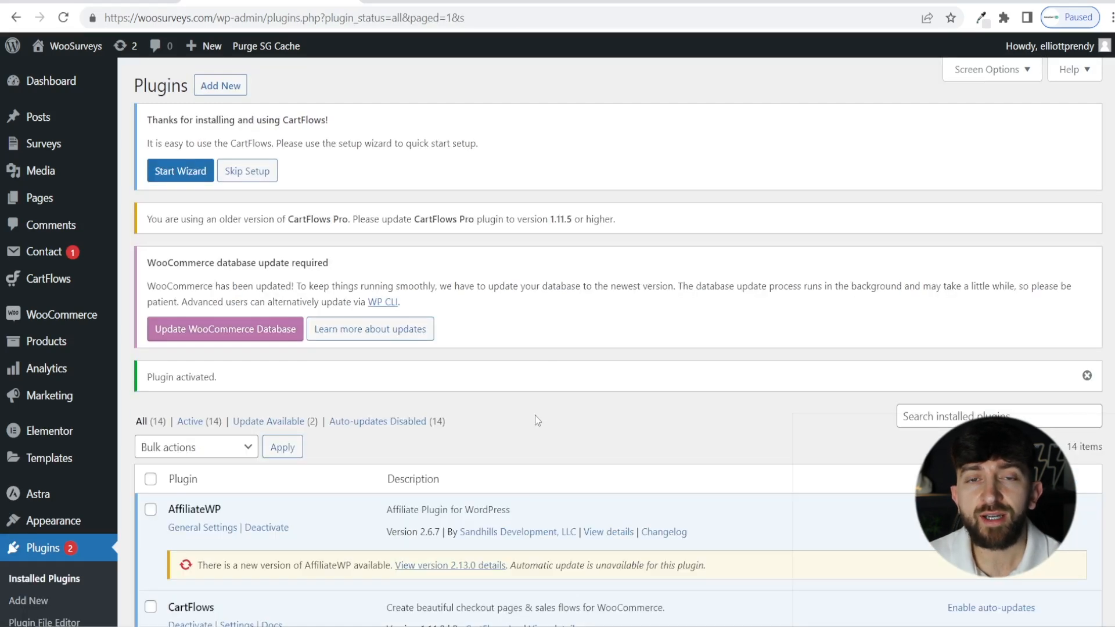
{"action": "scroll", "scroll_direction": "down", "scroll_amount": 3}
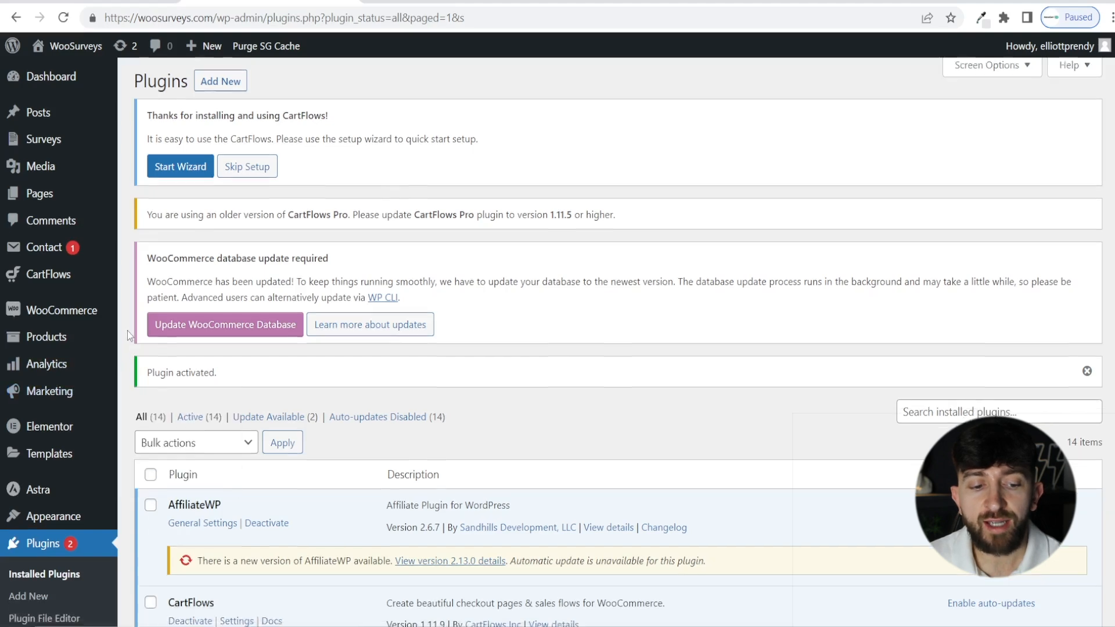
{"action": "scroll", "scroll_direction": "down", "scroll_amount": 3}
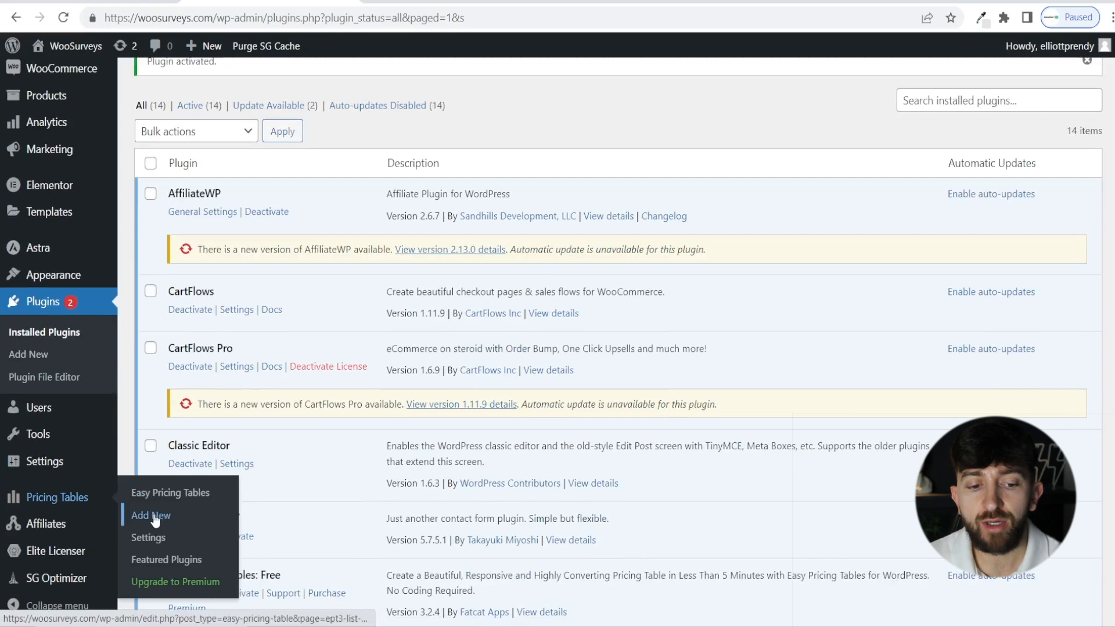
Add a new pricing table as a New Shortcode for use in page builders.
{"action": "left_click", "coordinate": [150, 515]}
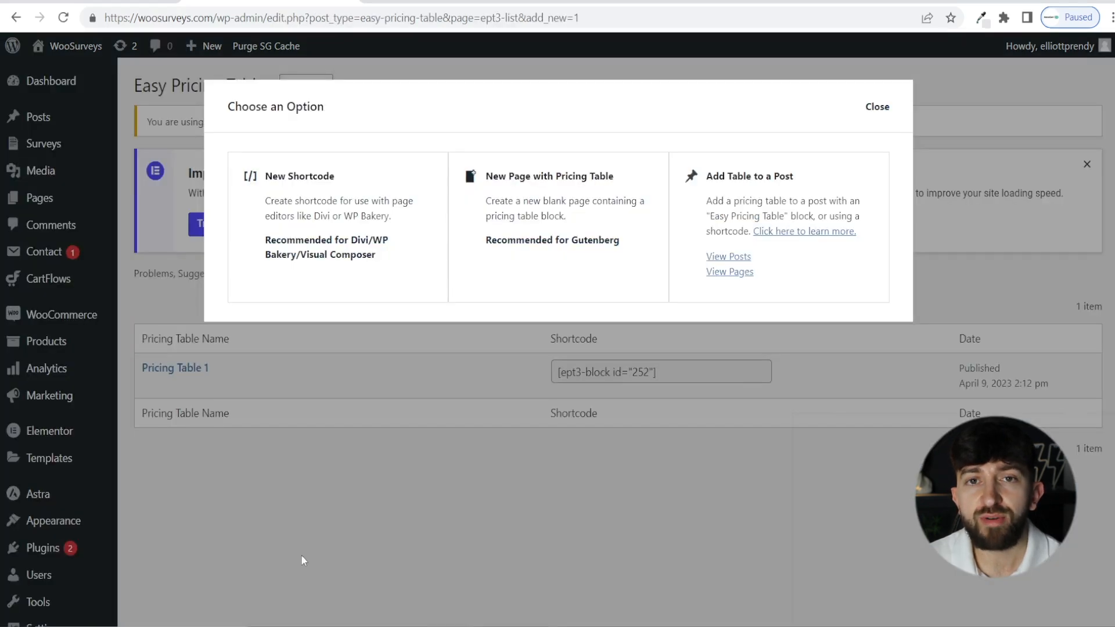
{"action": "mouse_move", "coordinate": [339, 231]}
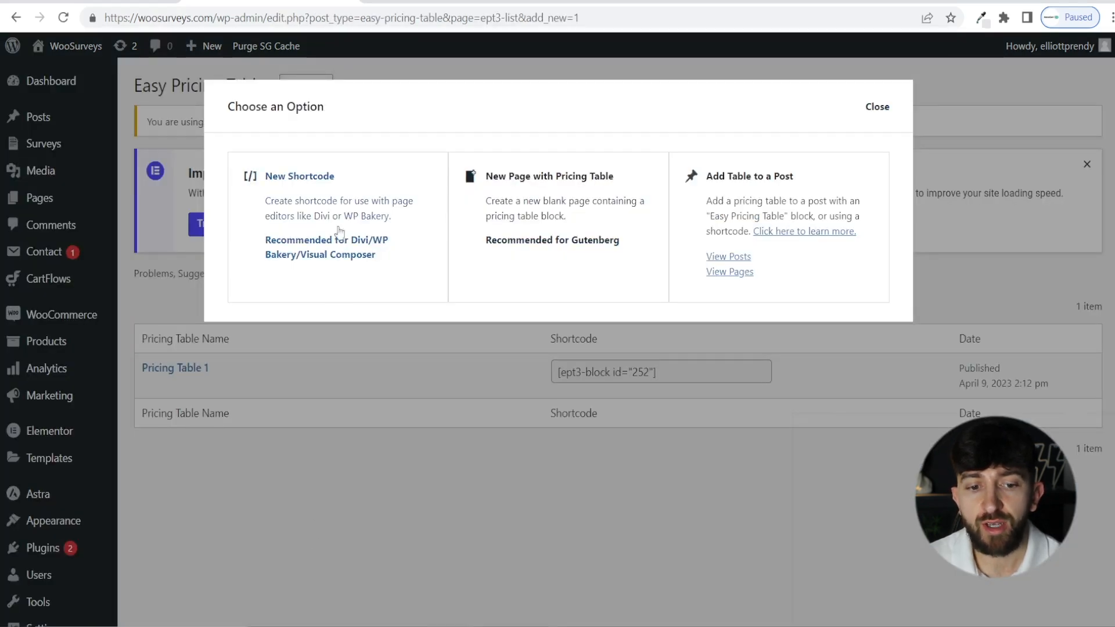
{"action": "mouse_move", "coordinate": [553, 229]}
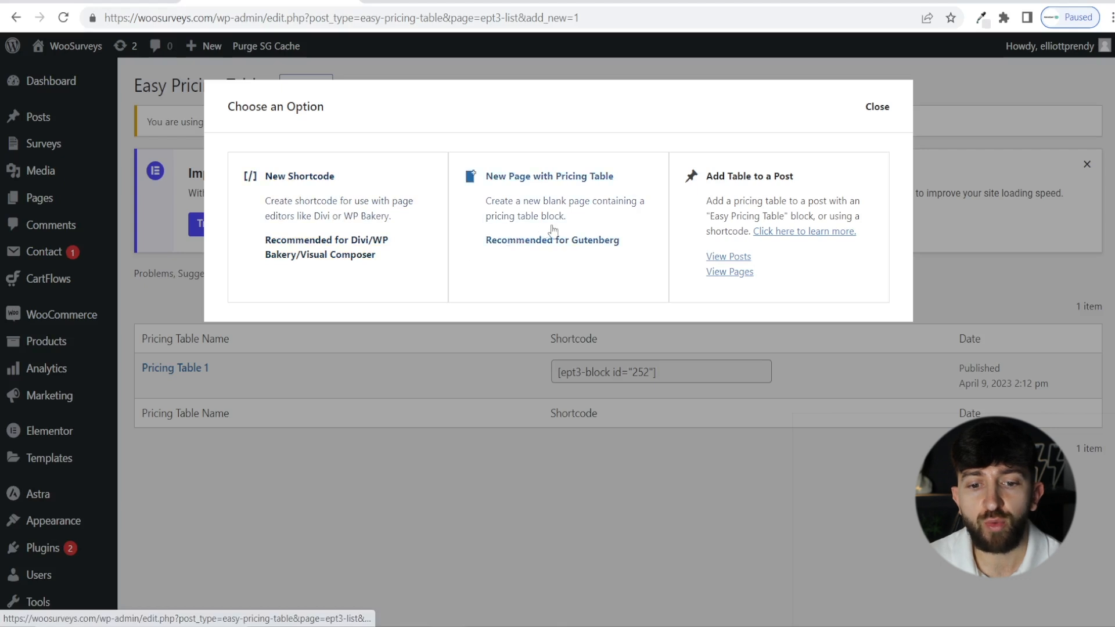
{"action": "mouse_move", "coordinate": [746, 211]}
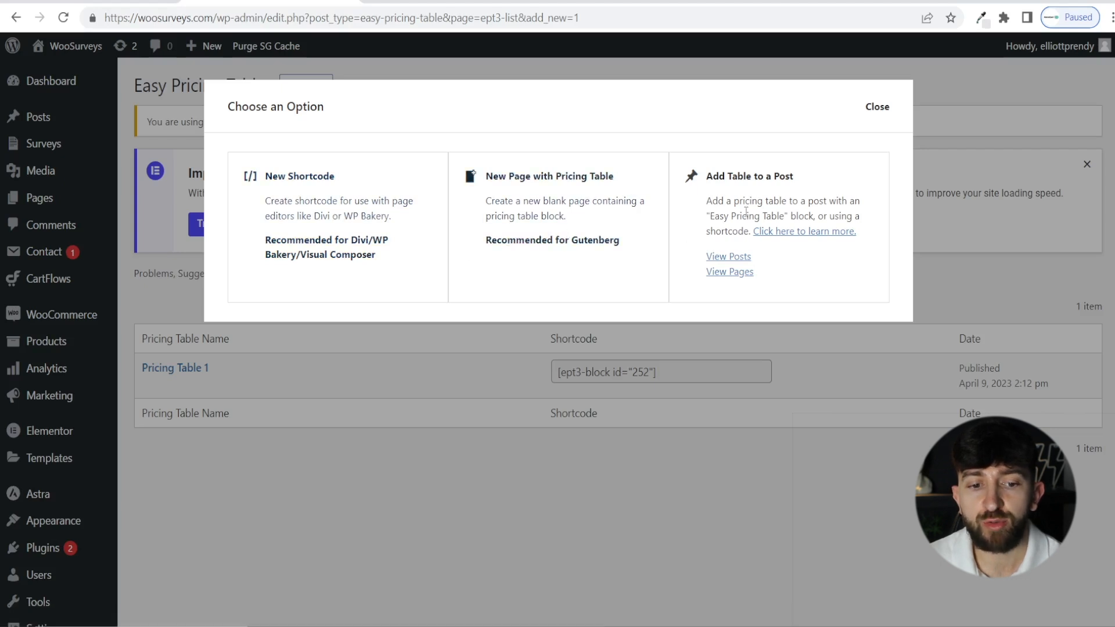
{"action": "mouse_move", "coordinate": [346, 216]}
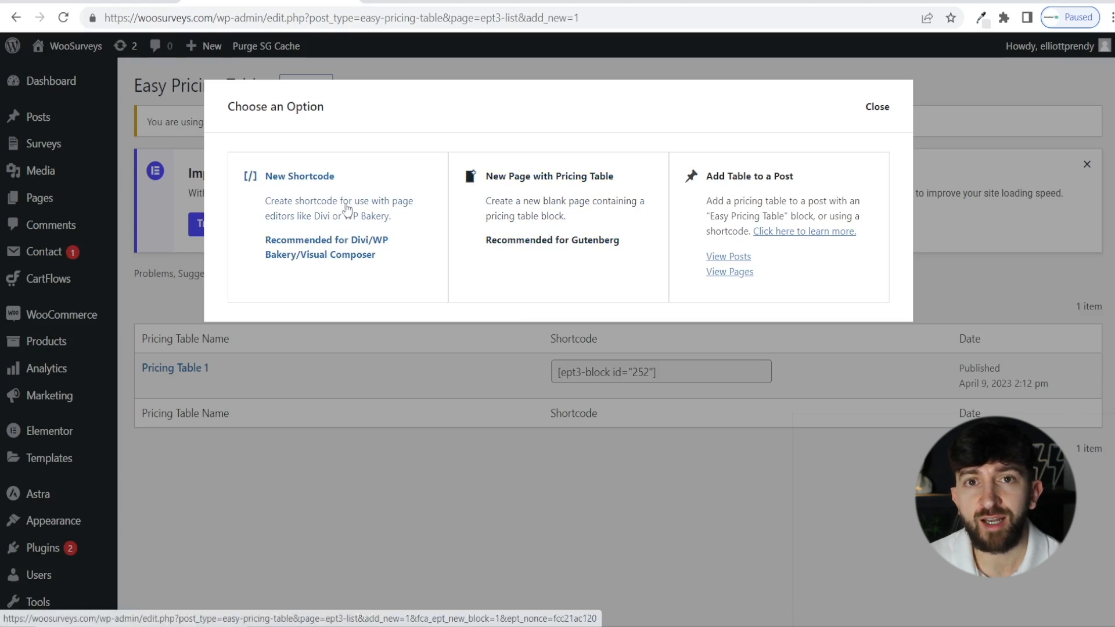
{"action": "mouse_move", "coordinate": [339, 198]}
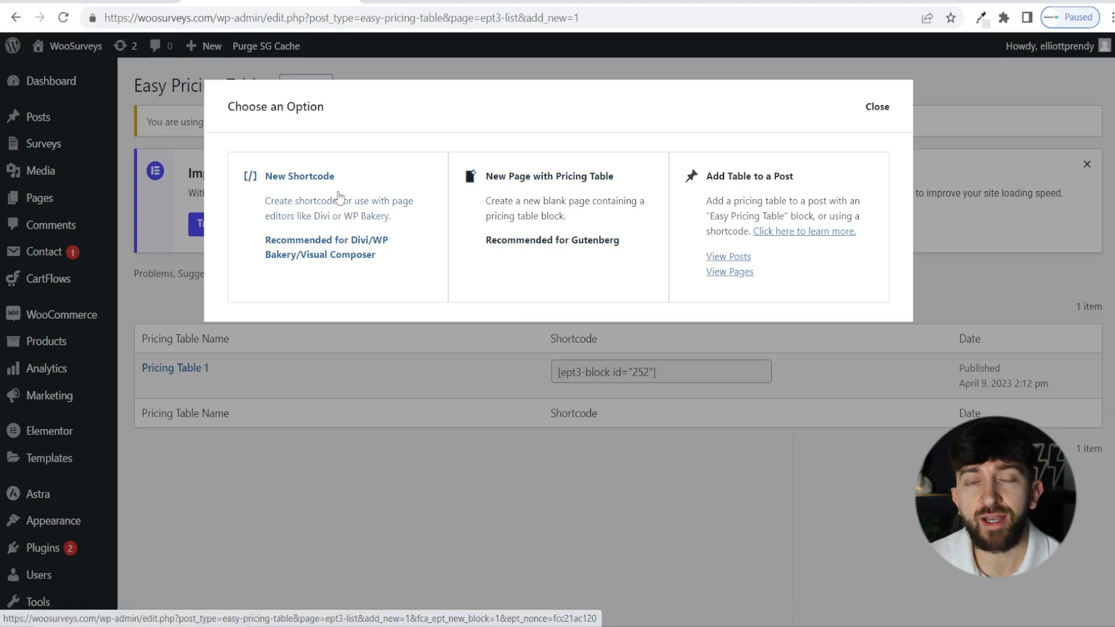
{"action": "mouse_move", "coordinate": [306, 213]}
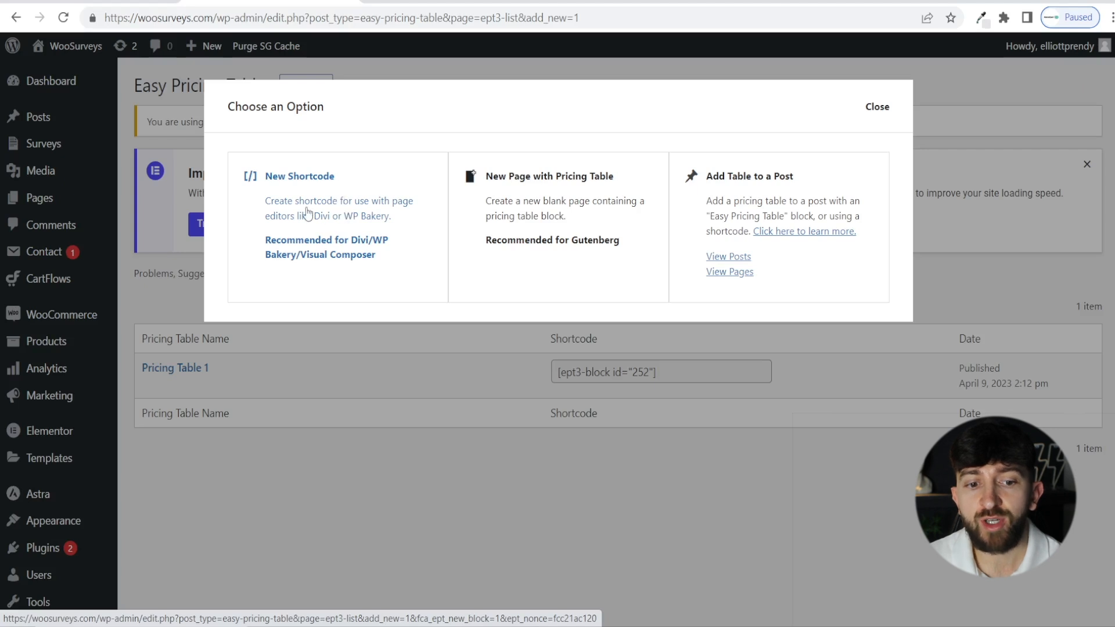
{"action": "left_click", "coordinate": [549, 176]}
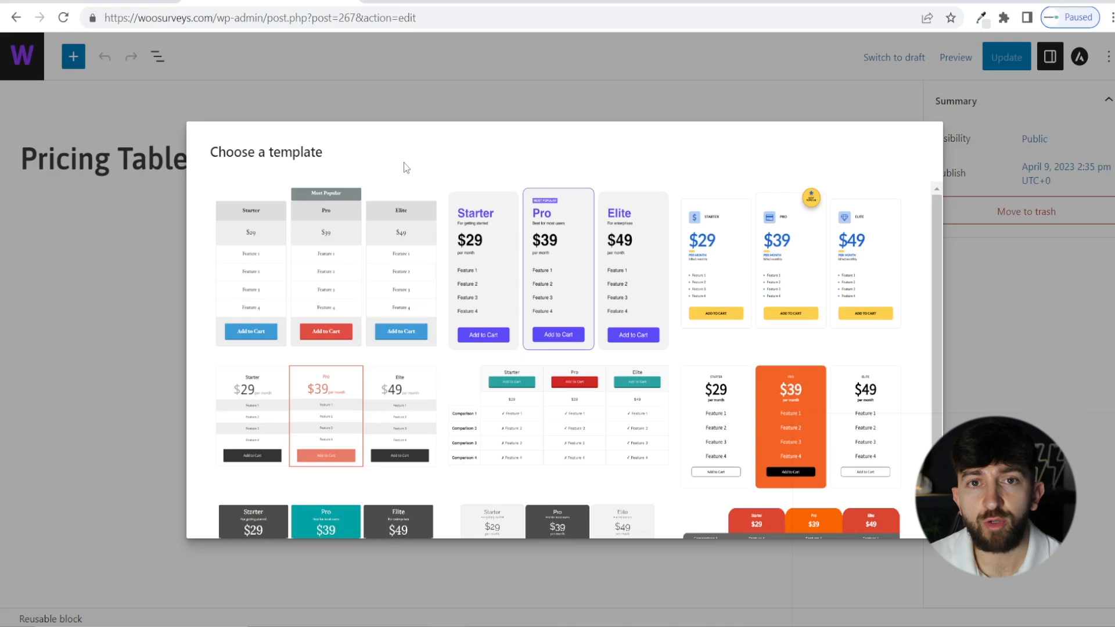
Choose the purple Starter/Pro/Elite three-column card template from the gallery.
{"action": "scroll", "scroll_direction": "down", "scroll_amount": 3}
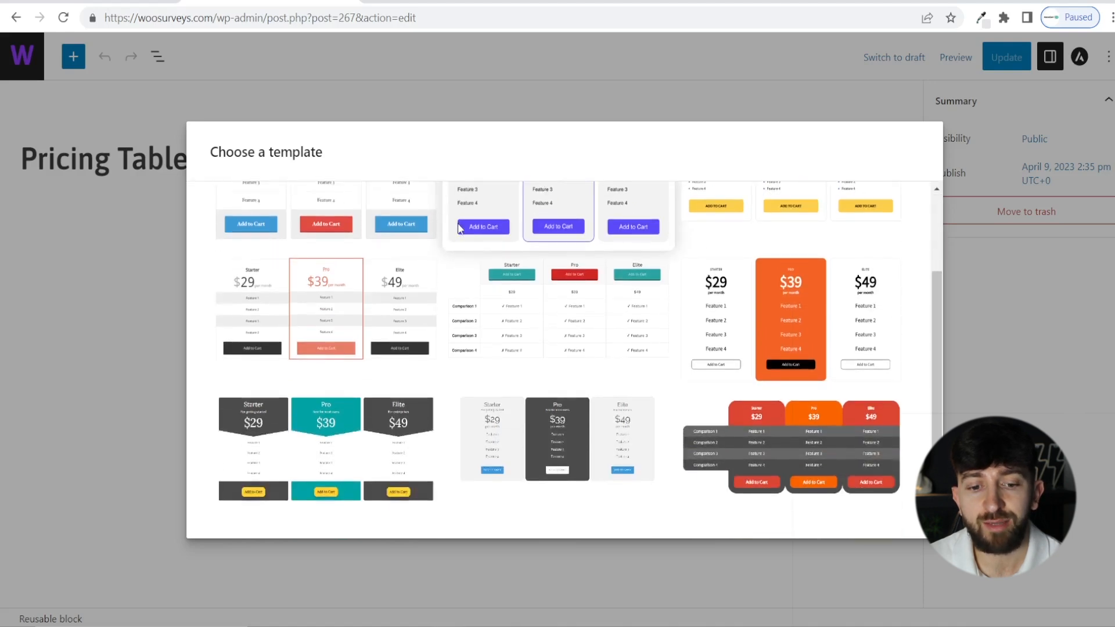
{"action": "scroll", "scroll_direction": "up", "scroll_amount": 3}
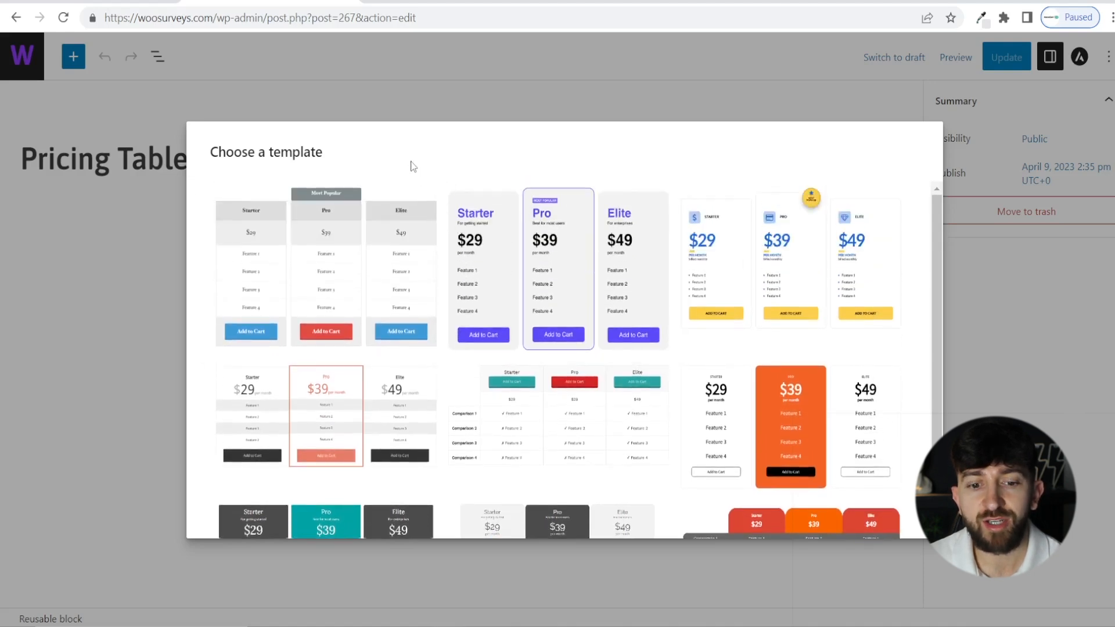
{"action": "mouse_move", "coordinate": [562, 268]}
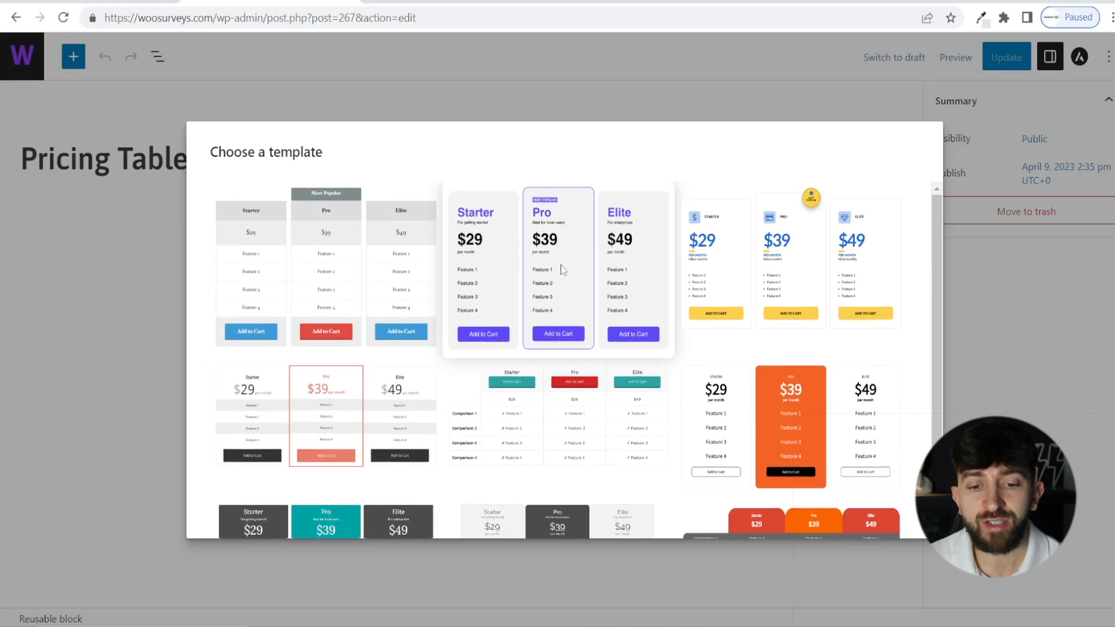
{"action": "left_click", "coordinate": [558, 268]}
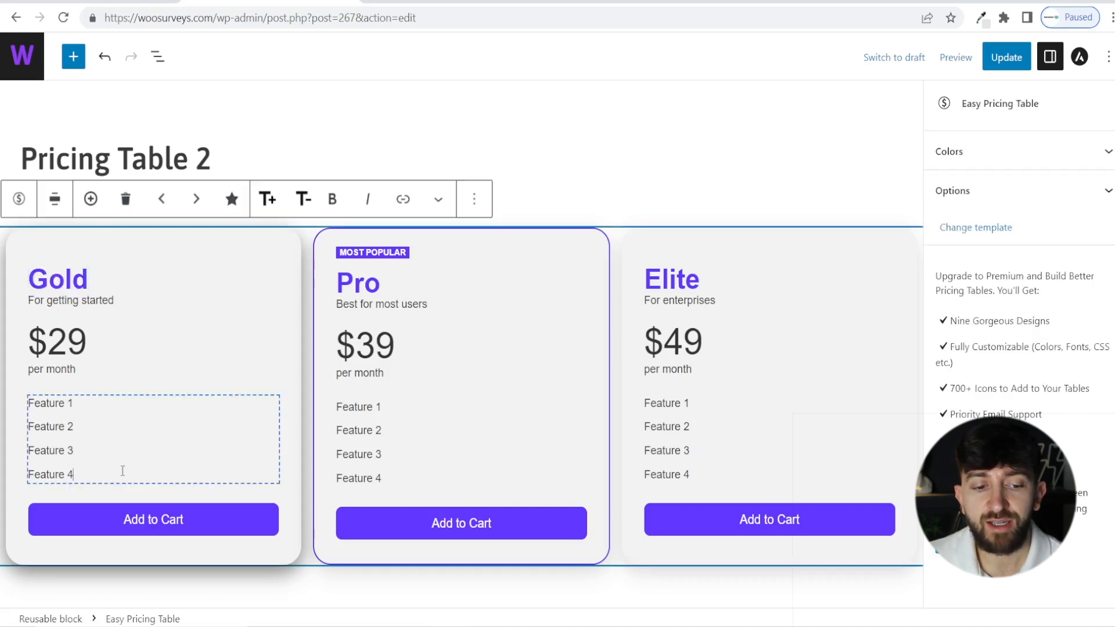
Enter 'Gold' as the first plan's name and extra feature line.
{"action": "type", "text": "Gold"}
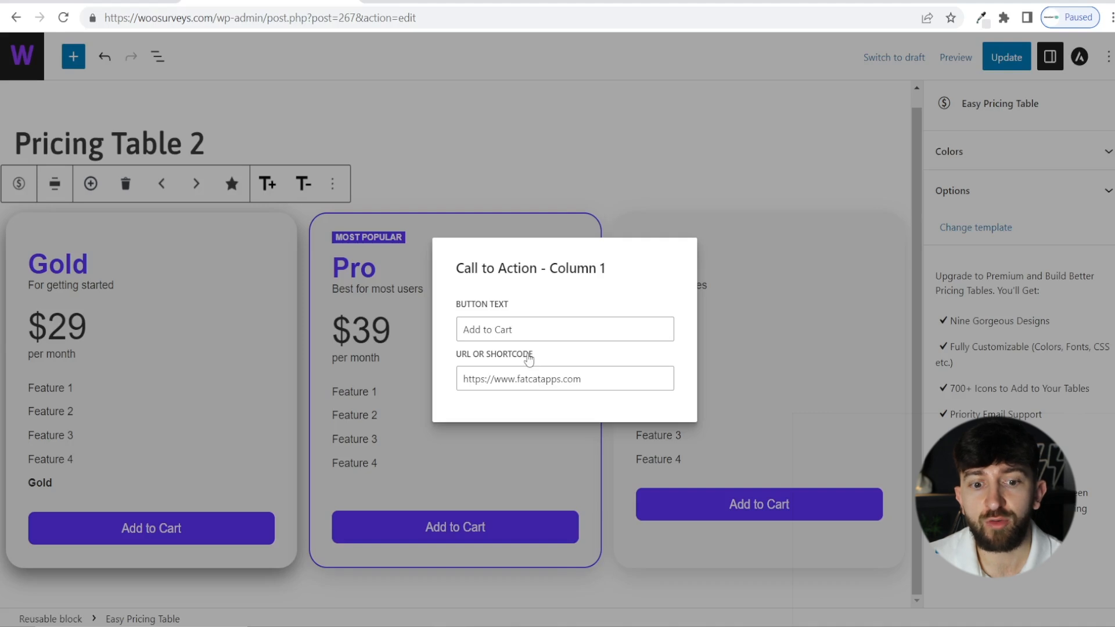
{"action": "mouse_move", "coordinate": [446, 211]}
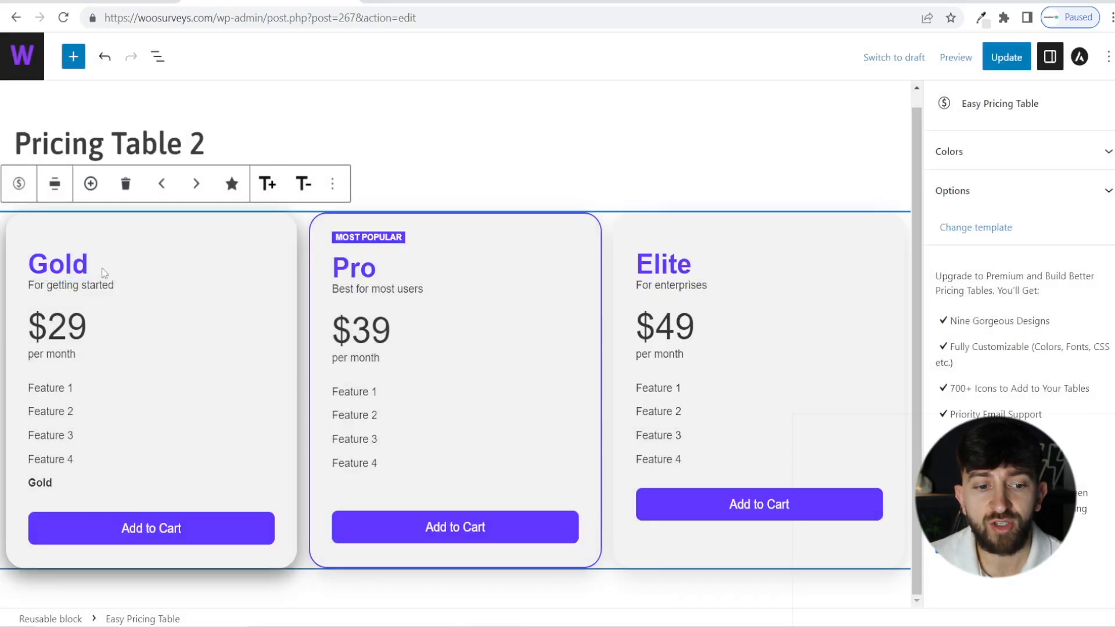
{"action": "double_click", "coordinate": [57, 264]}
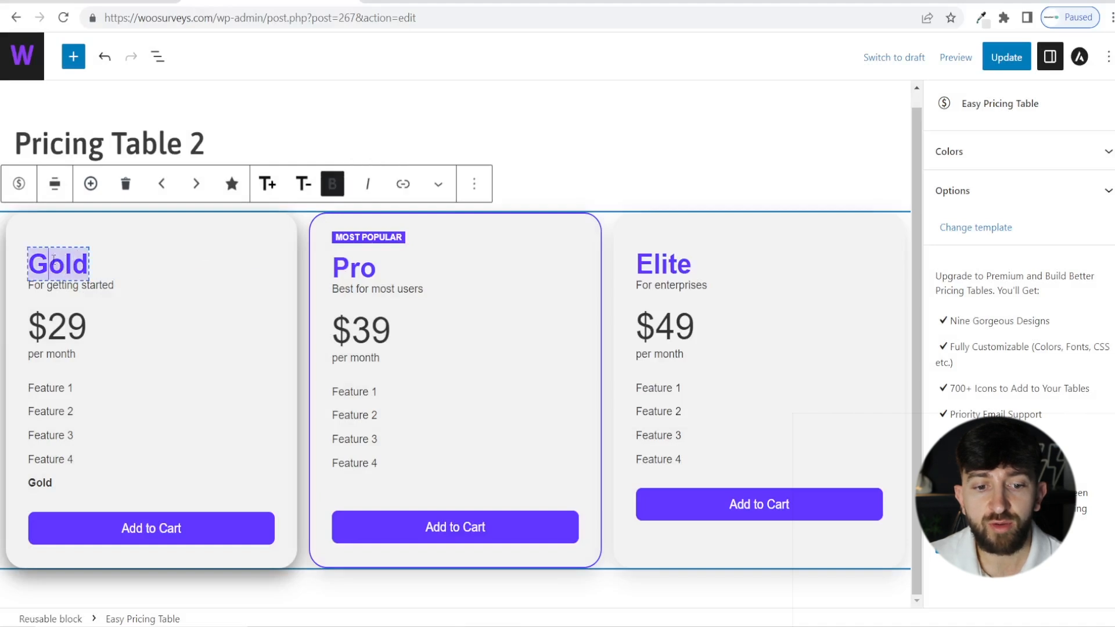
{"action": "left_click", "coordinate": [947, 151]}
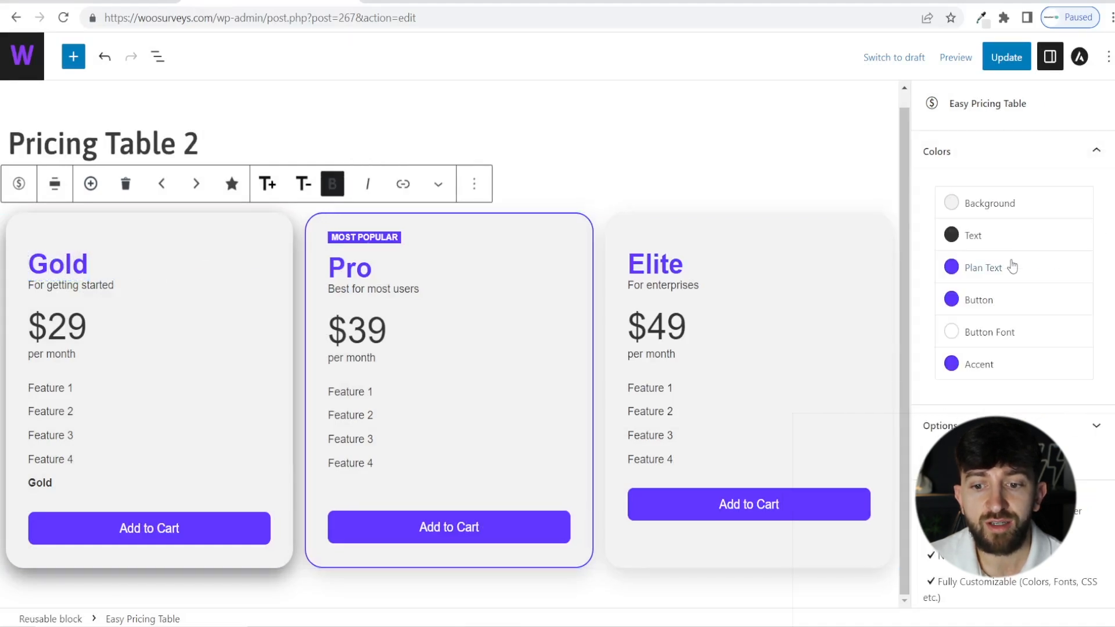
{"action": "mouse_move", "coordinate": [989, 304]}
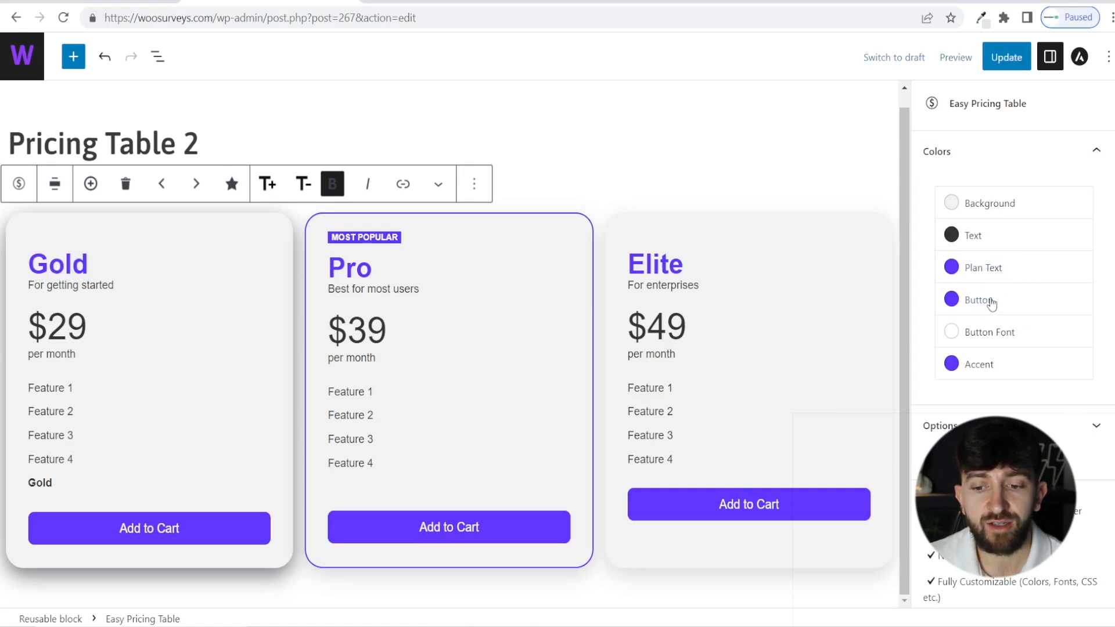
{"action": "left_click", "coordinate": [951, 299]}
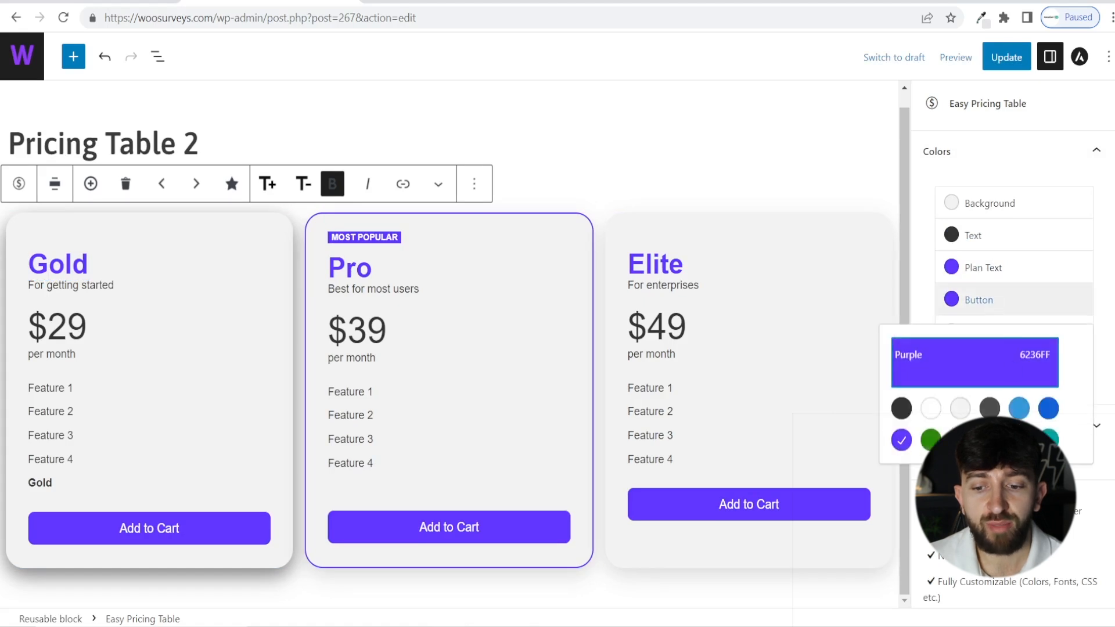
{"action": "left_click", "coordinate": [1053, 439]}
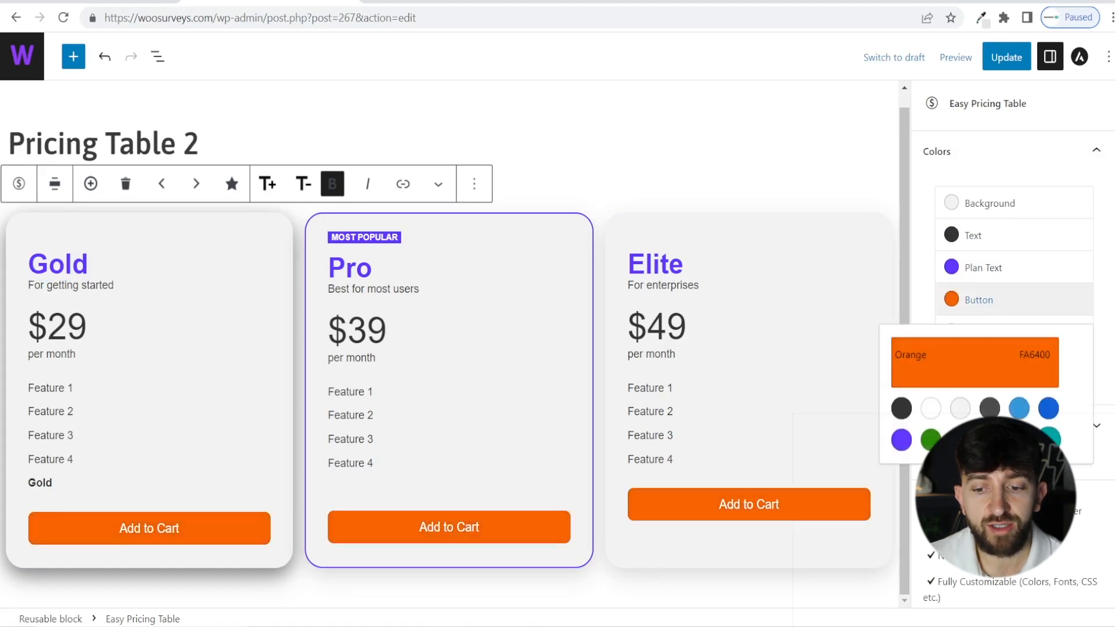
{"action": "left_click", "coordinate": [1051, 439]}
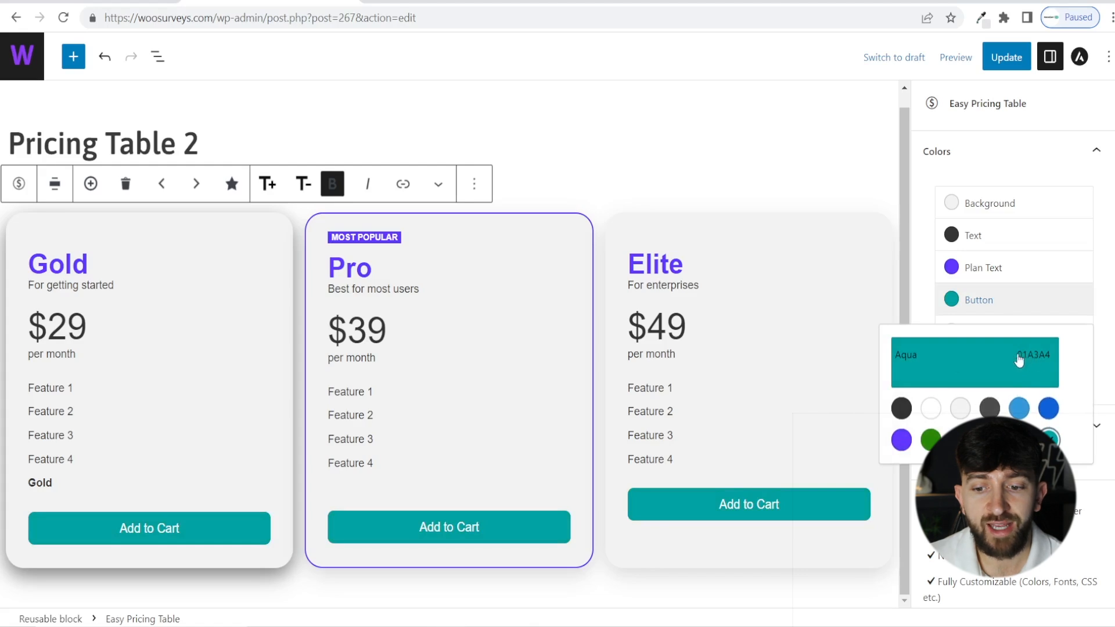
{"action": "left_click", "coordinate": [899, 439]}
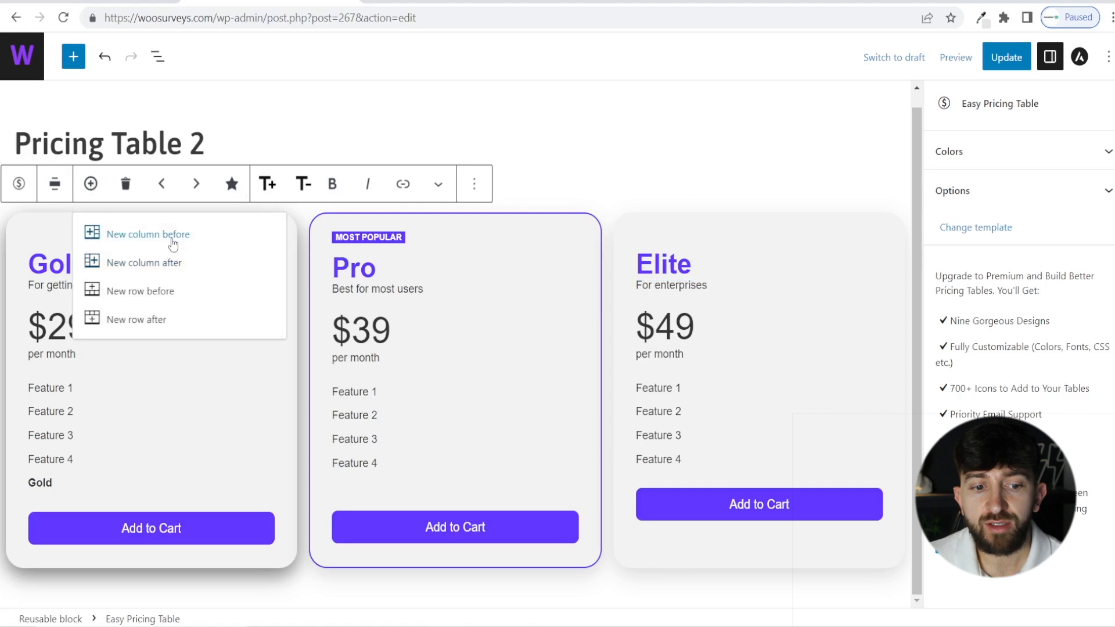
{"action": "mouse_move", "coordinate": [179, 267]}
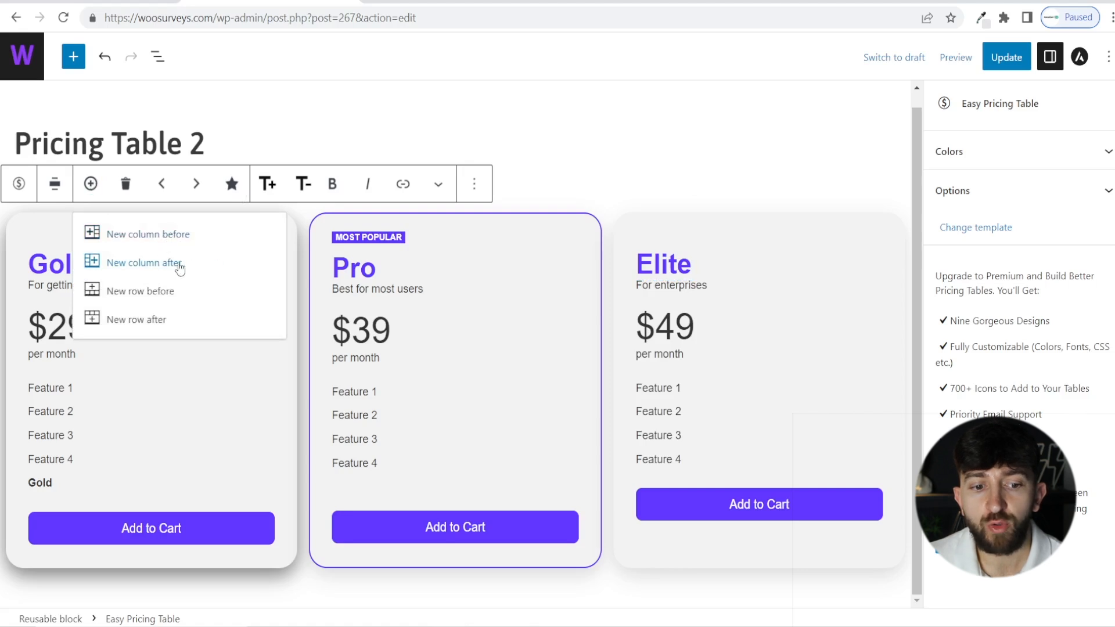
{"action": "mouse_move", "coordinate": [194, 319]}
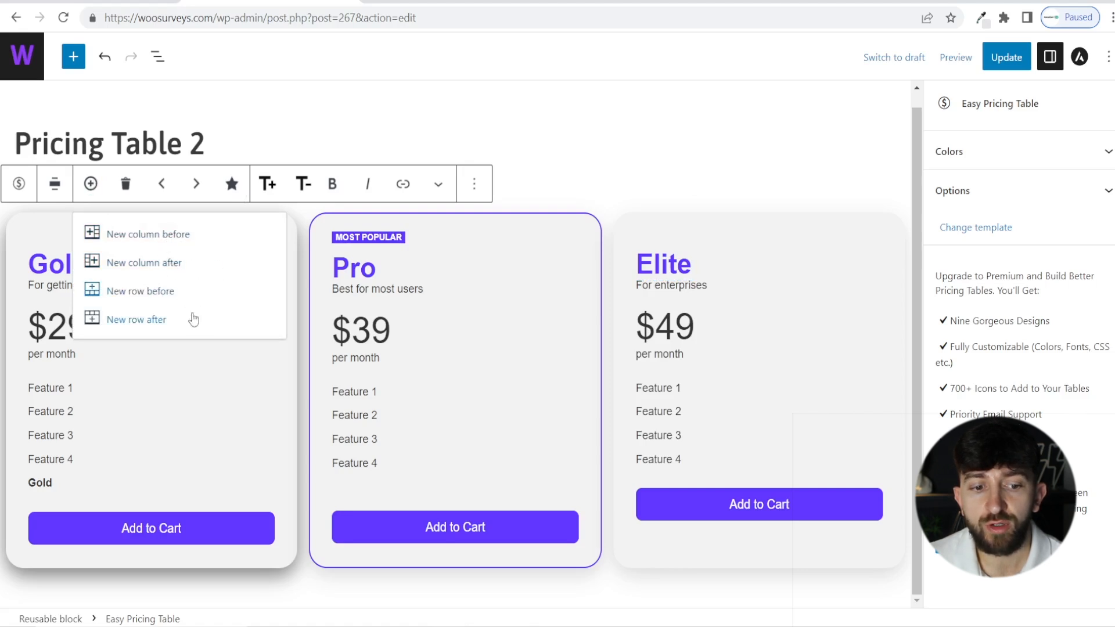
{"action": "mouse_move", "coordinate": [178, 233]}
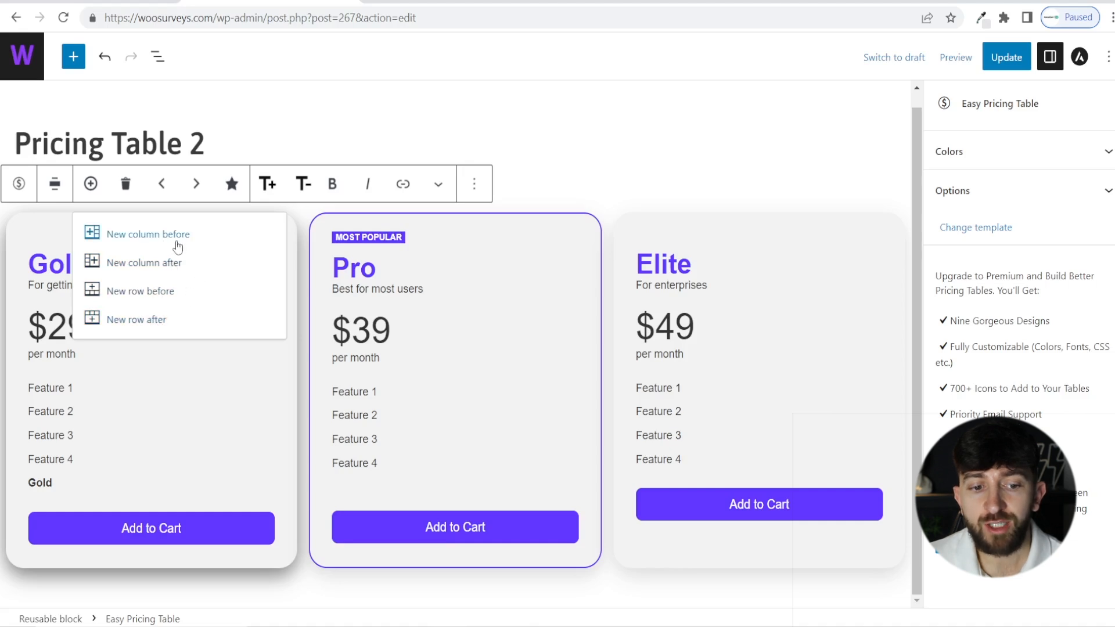
Insert a new Custom column before Gold and a new feature row above Feature 1.
{"action": "left_click", "coordinate": [146, 234]}
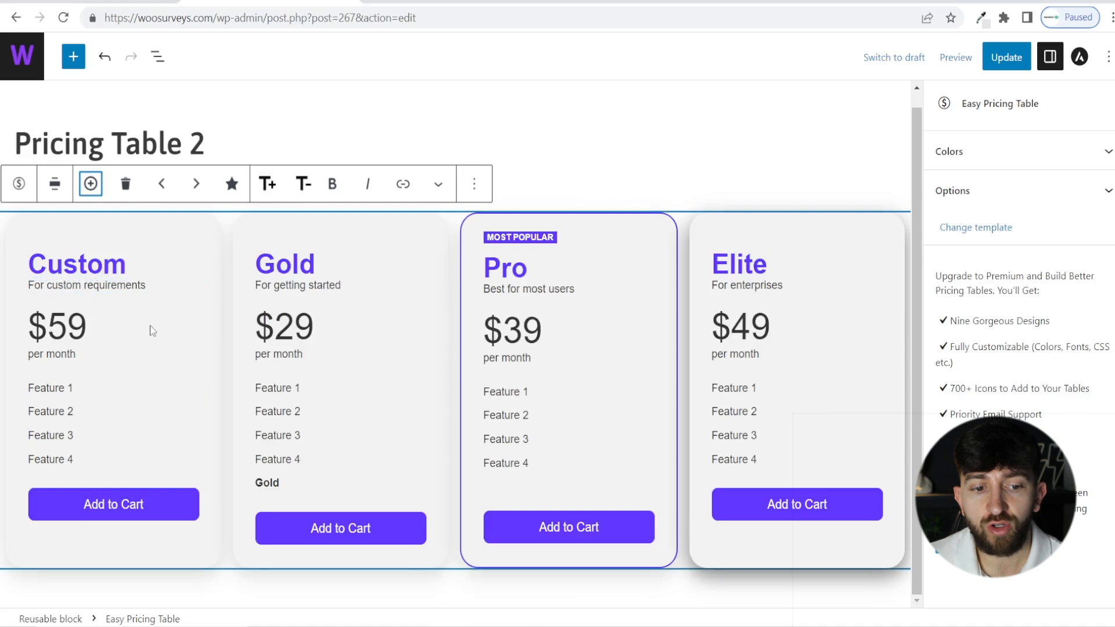
{"action": "left_click", "coordinate": [89, 183]}
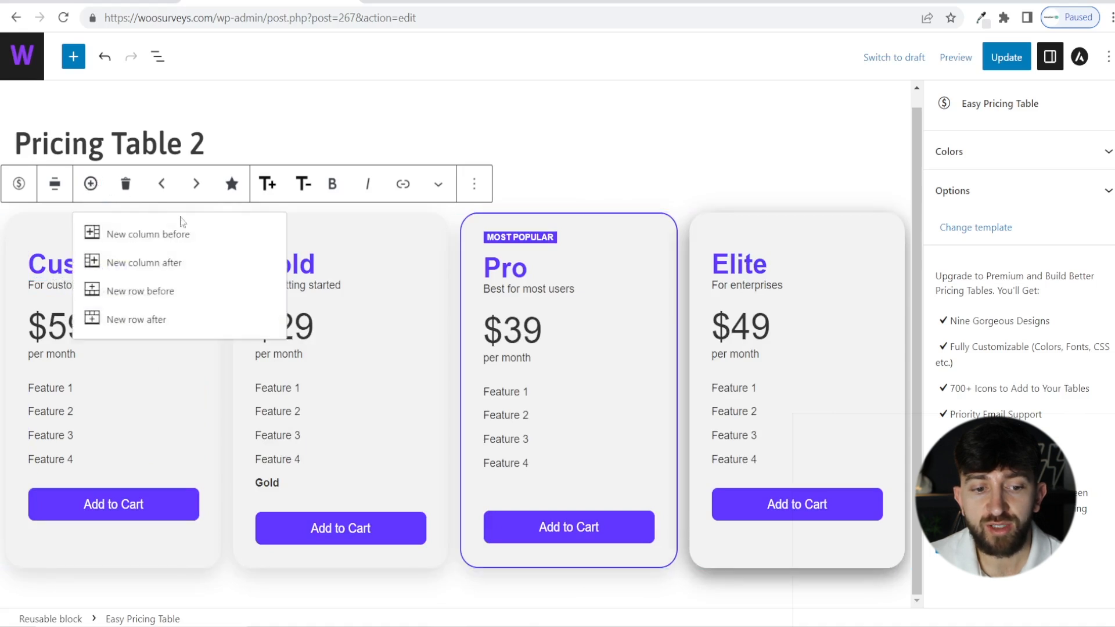
{"action": "left_click", "coordinate": [140, 290]}
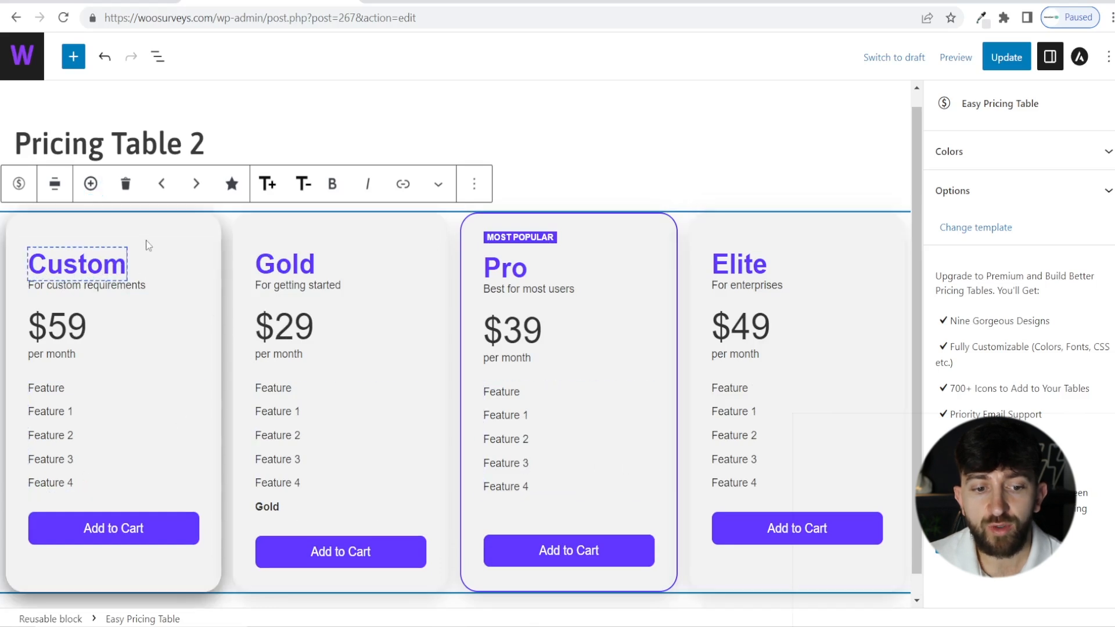
{"action": "mouse_move", "coordinate": [174, 384]}
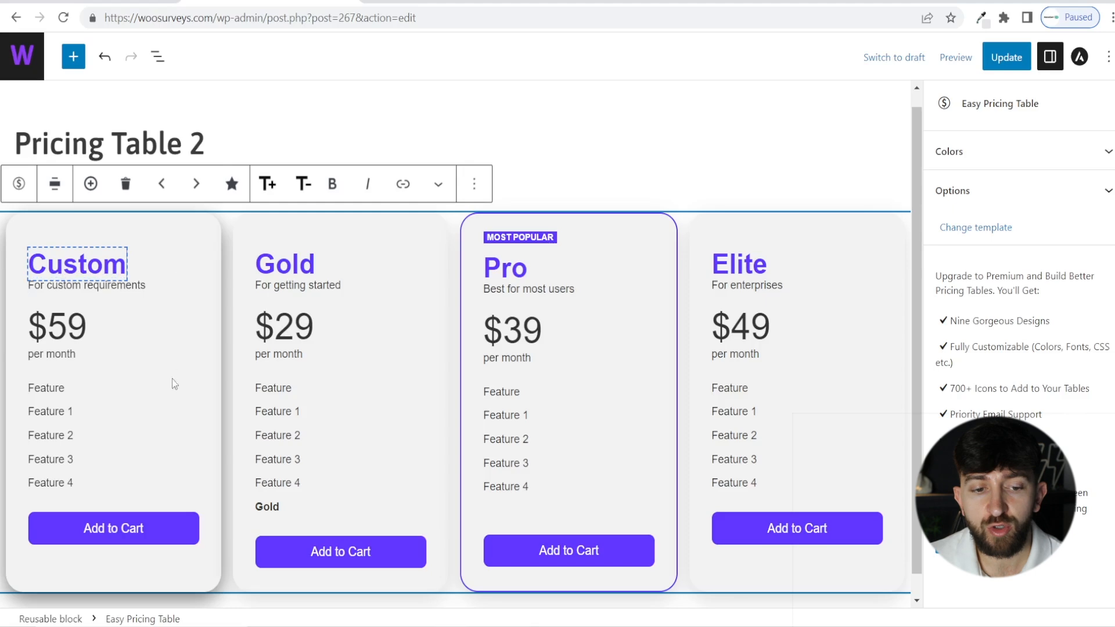
{"action": "mouse_move", "coordinate": [126, 184]}
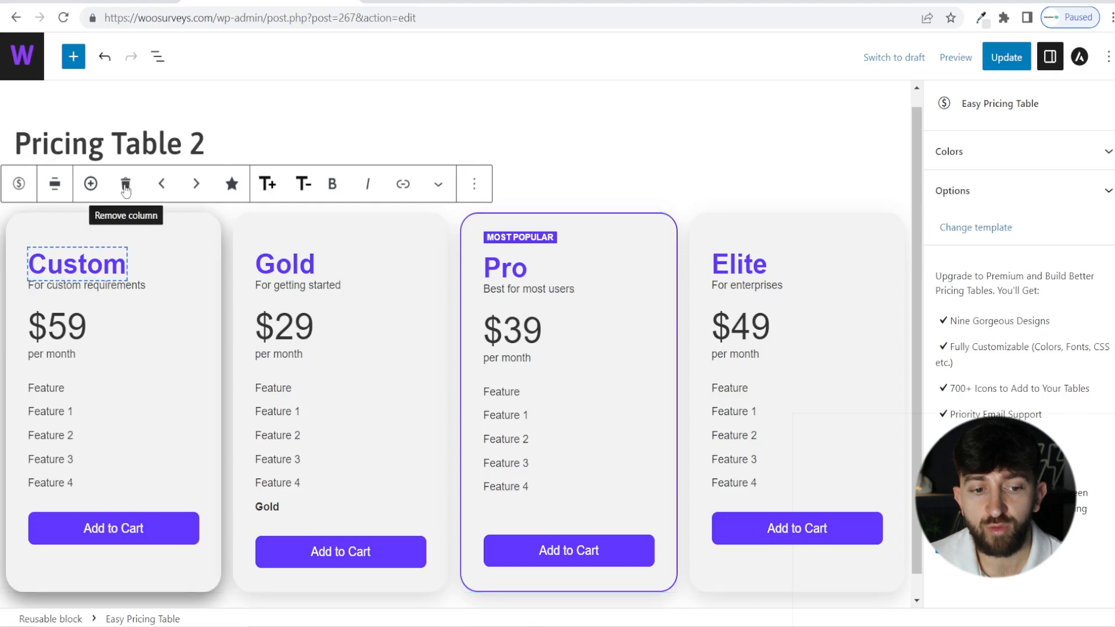
Delete the Custom plan column, leaving Gold, Pro and Elite.
{"action": "left_click", "coordinate": [125, 184]}
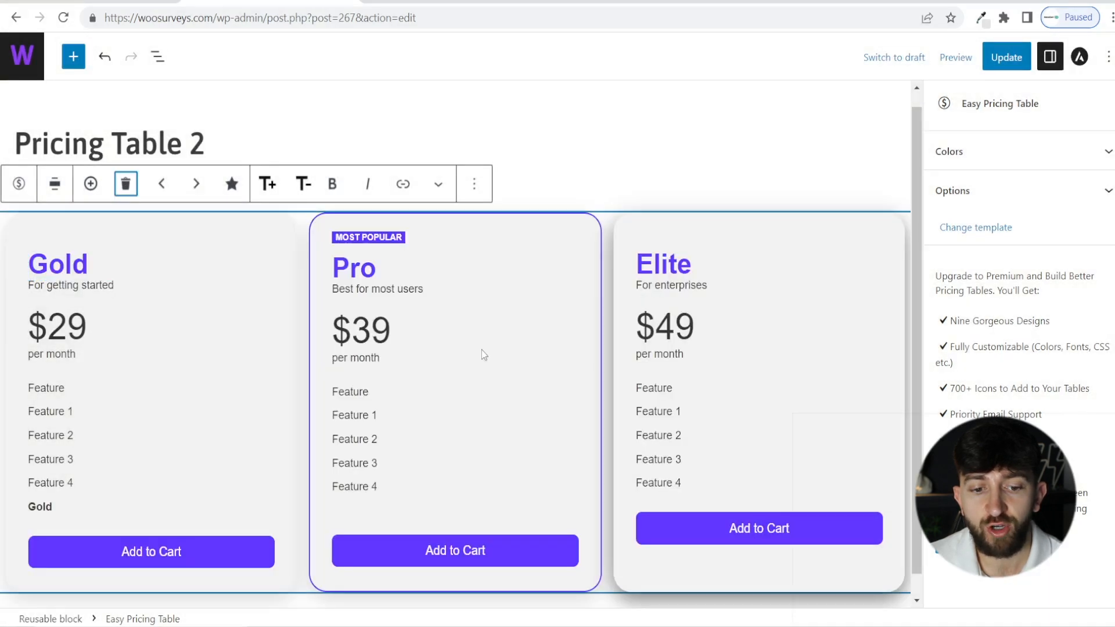
{"action": "mouse_move", "coordinate": [298, 320]}
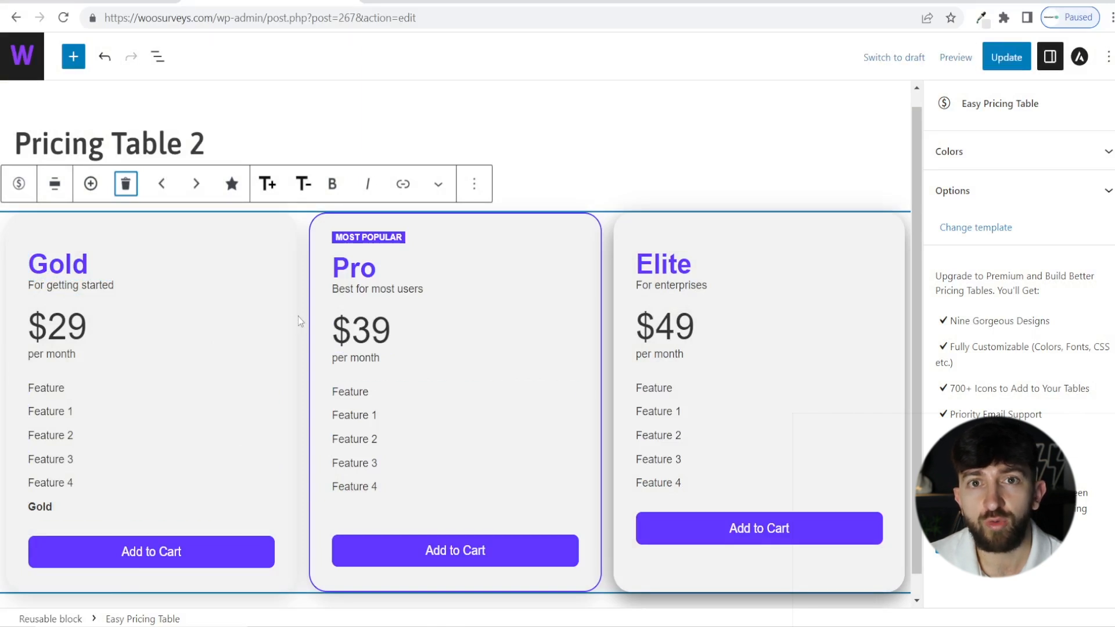
{"action": "mouse_move", "coordinate": [232, 328]}
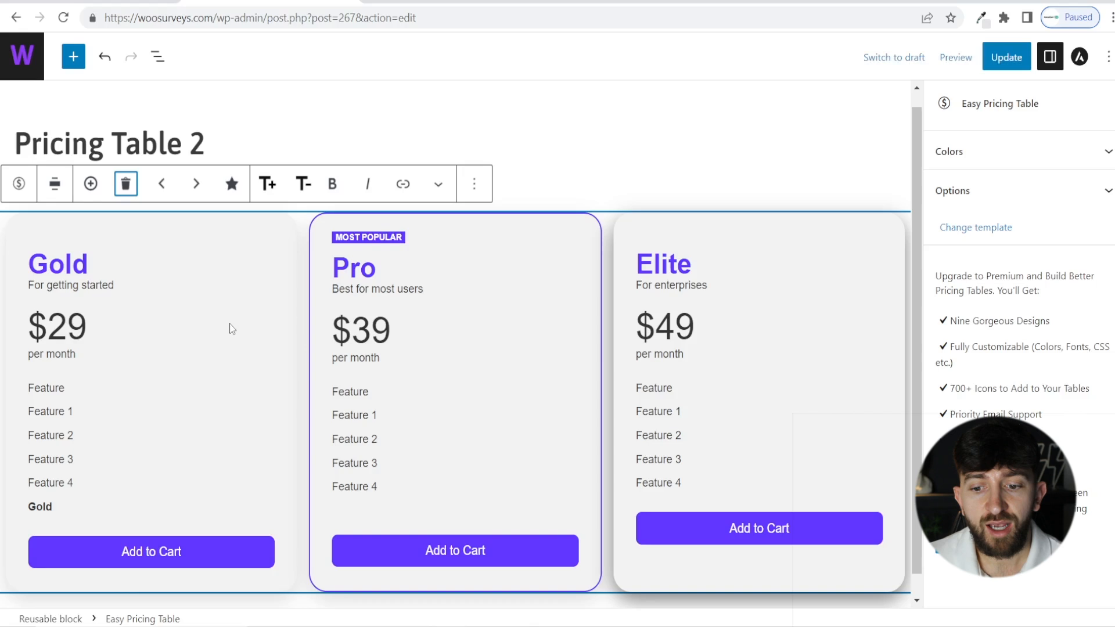
{"action": "mouse_move", "coordinate": [311, 273]}
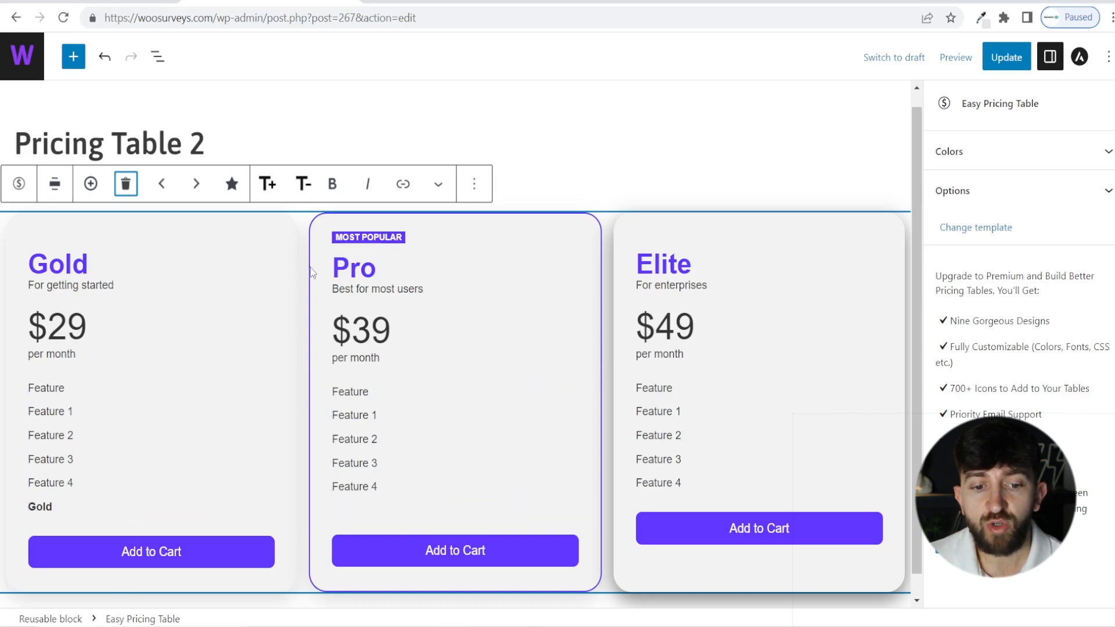
{"action": "mouse_move", "coordinate": [321, 356]}
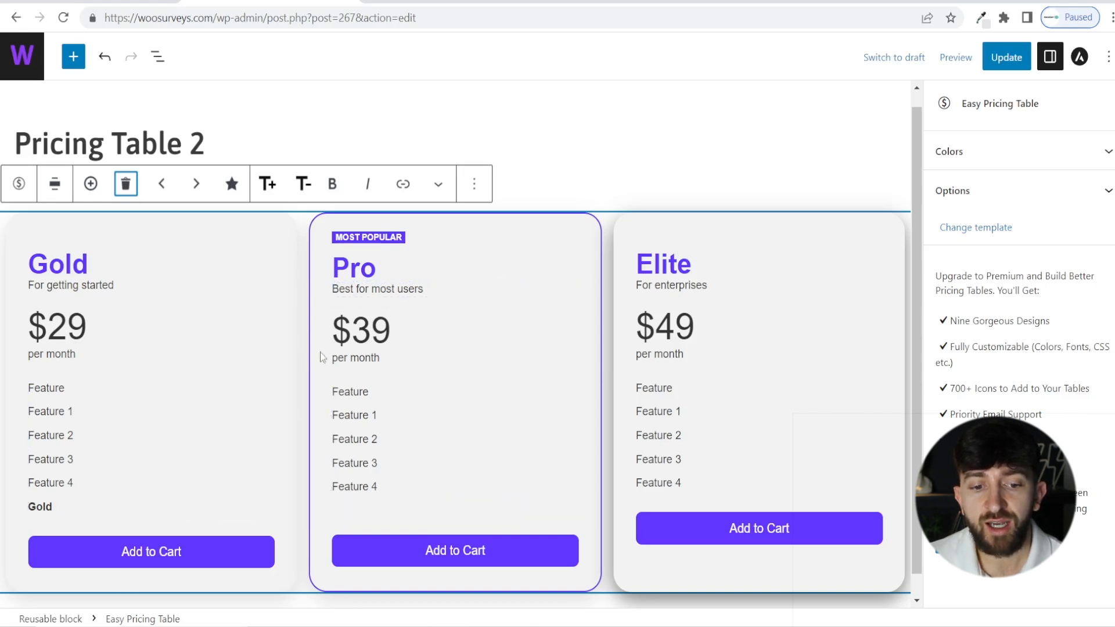
{"action": "mouse_move", "coordinate": [272, 315]}
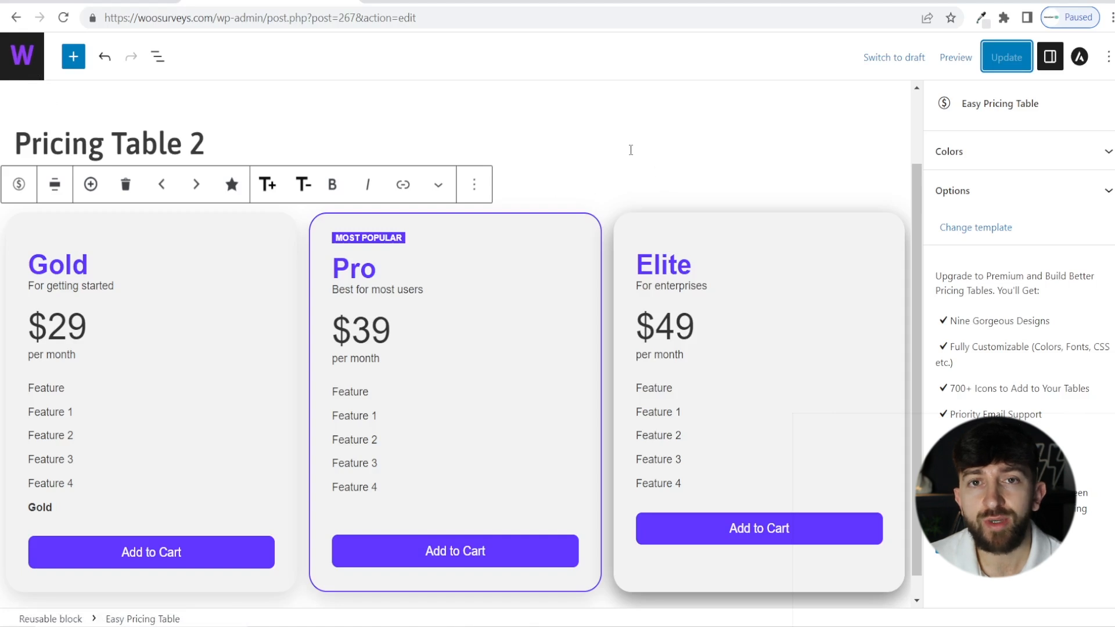
{"action": "mouse_move", "coordinate": [24, 64]}
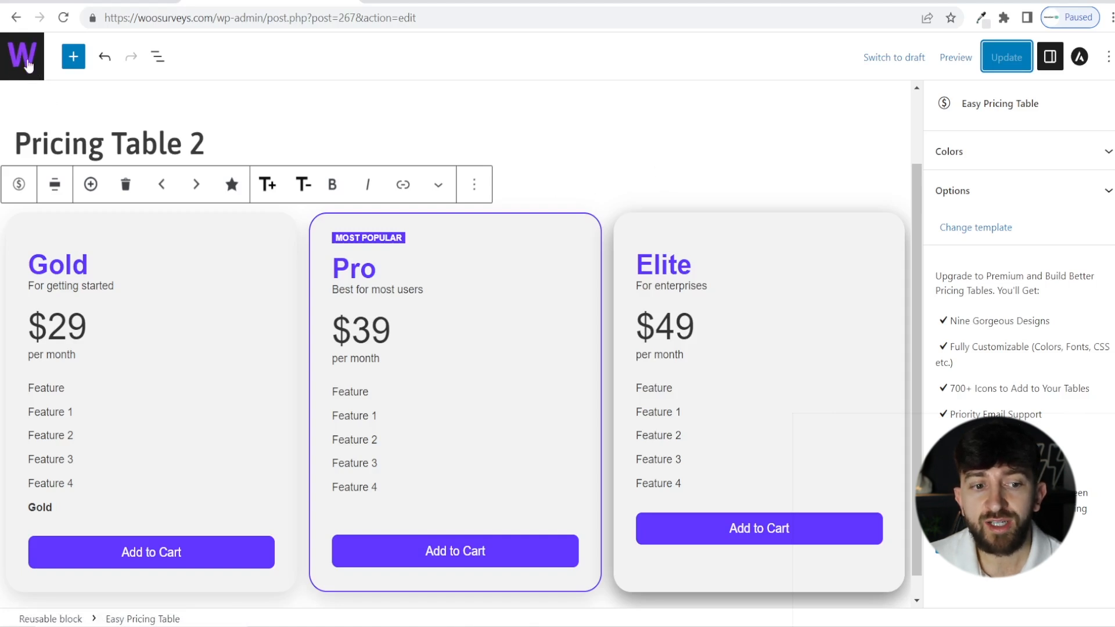
{"action": "mouse_move", "coordinate": [22, 57]}
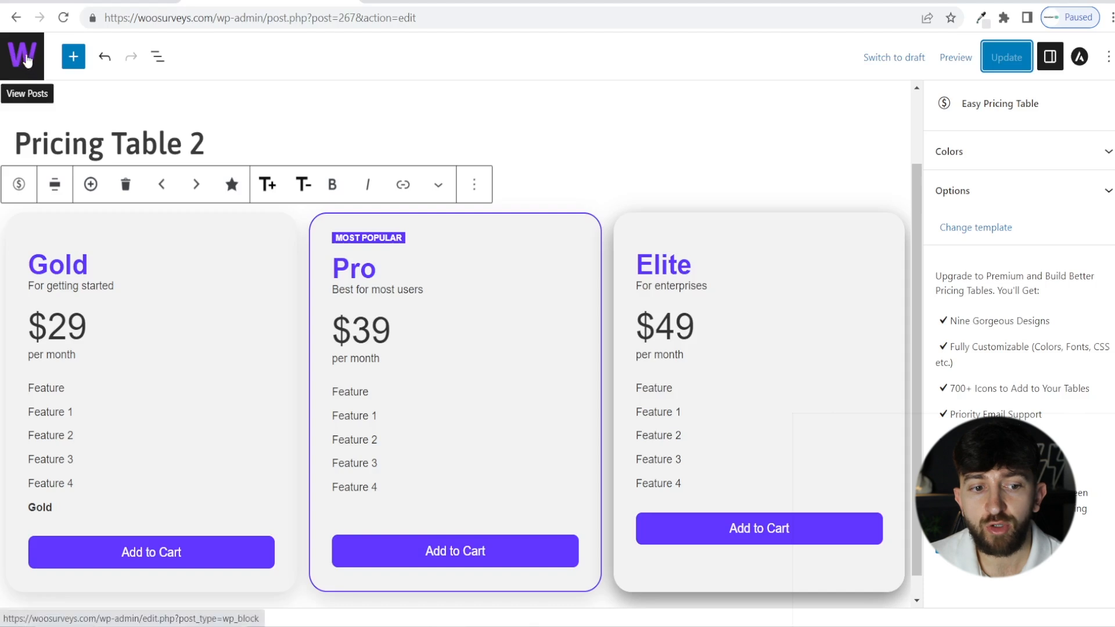
Leave the editor for the Easy Pricing Tables list and copy Pricing Table 2's shortcode.
{"action": "left_click", "coordinate": [22, 55]}
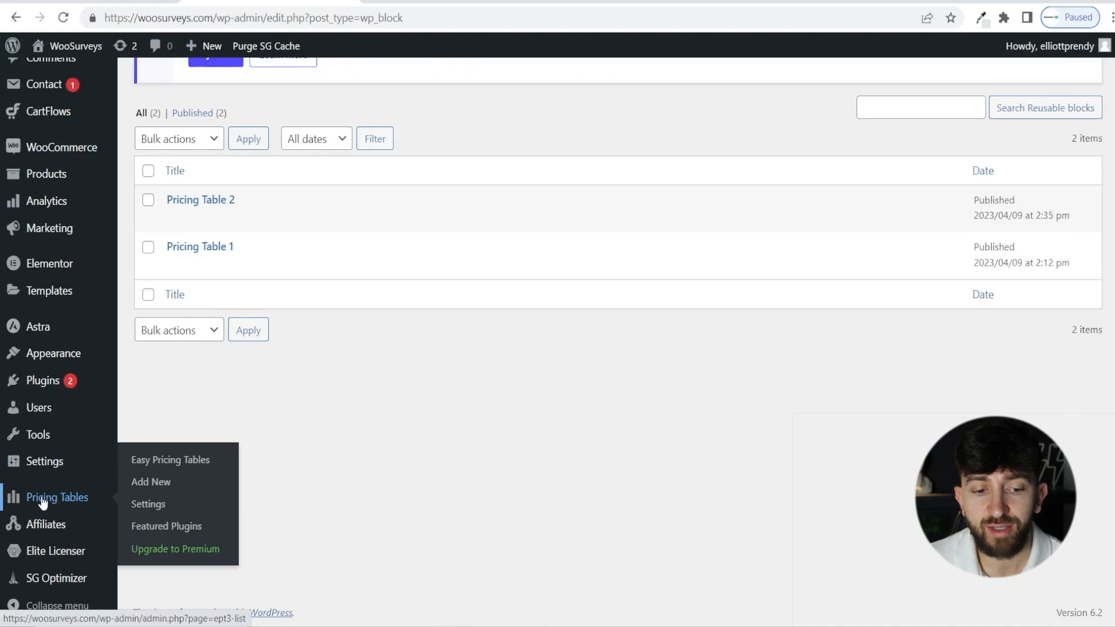
{"action": "left_click", "coordinate": [169, 459]}
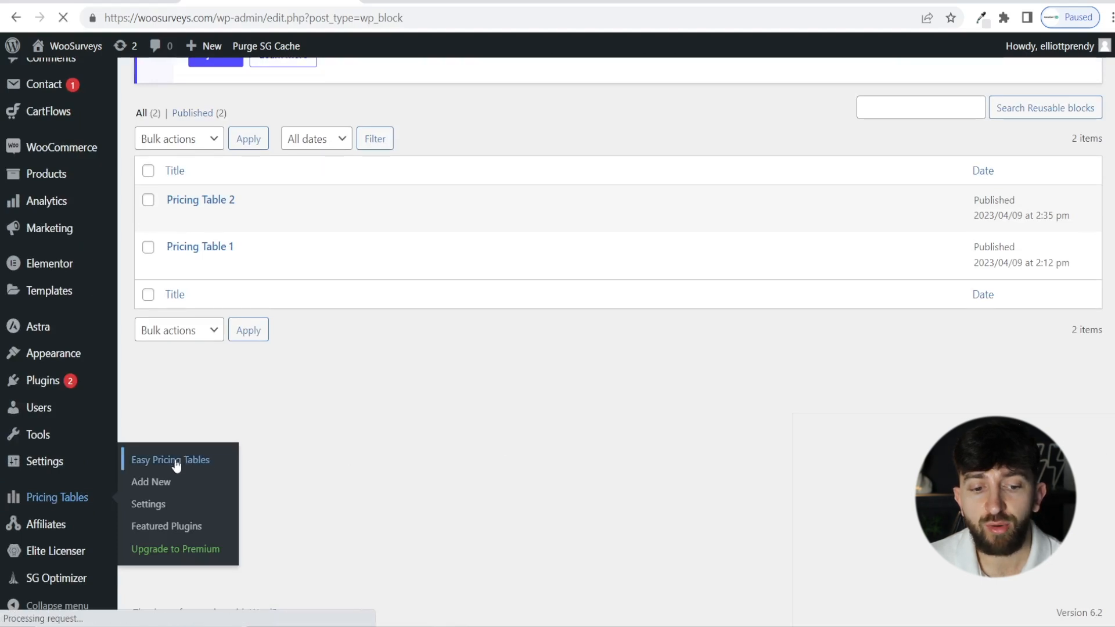
{"action": "left_click", "coordinate": [170, 460]}
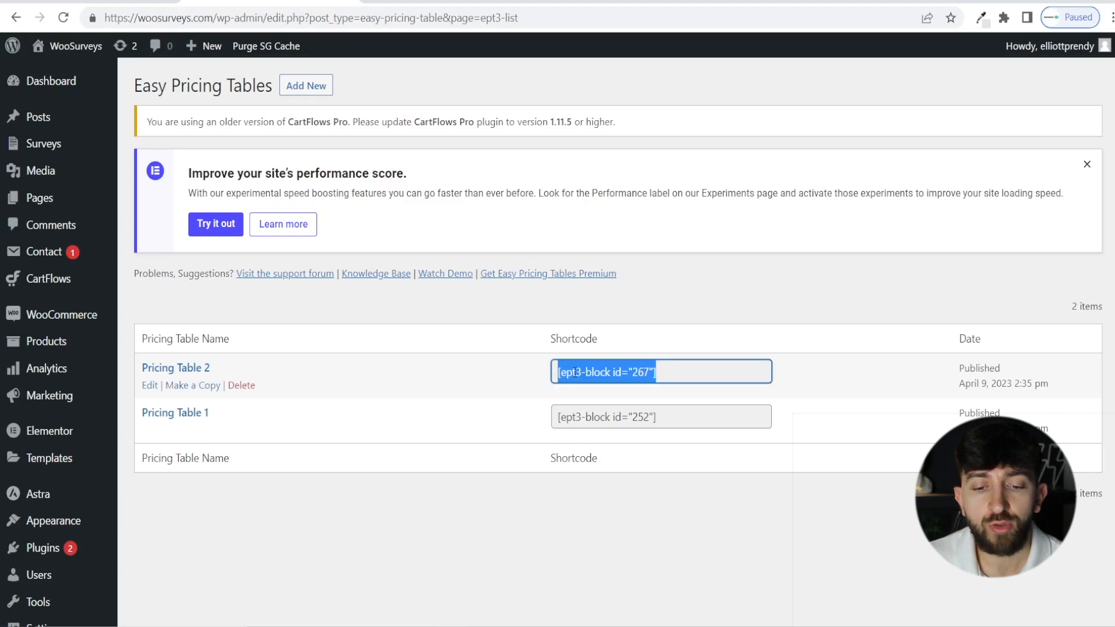
{"action": "mouse_move", "coordinate": [546, 312]}
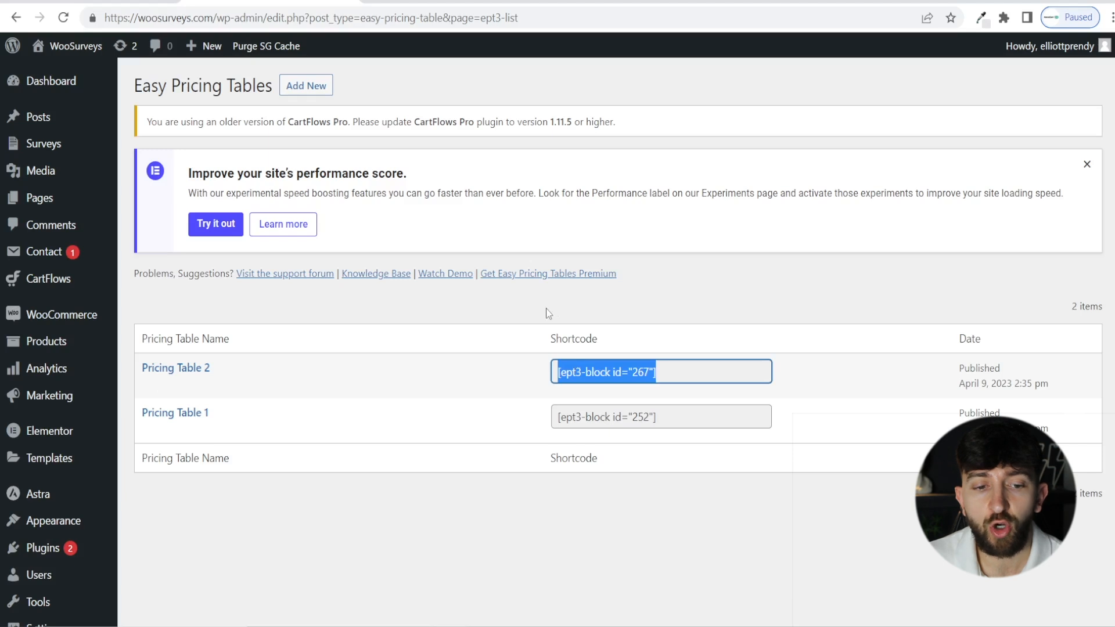
{"action": "left_click", "coordinate": [474, 299]}
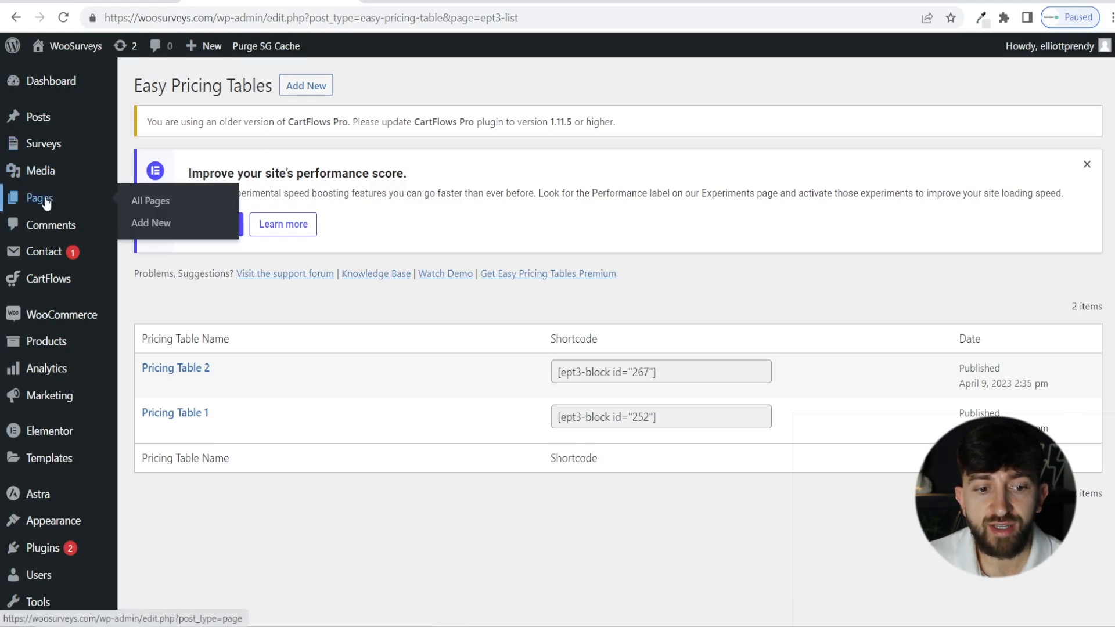
From All Pages, open the Home page with Edit with Elementor.
{"action": "left_click", "coordinate": [150, 201]}
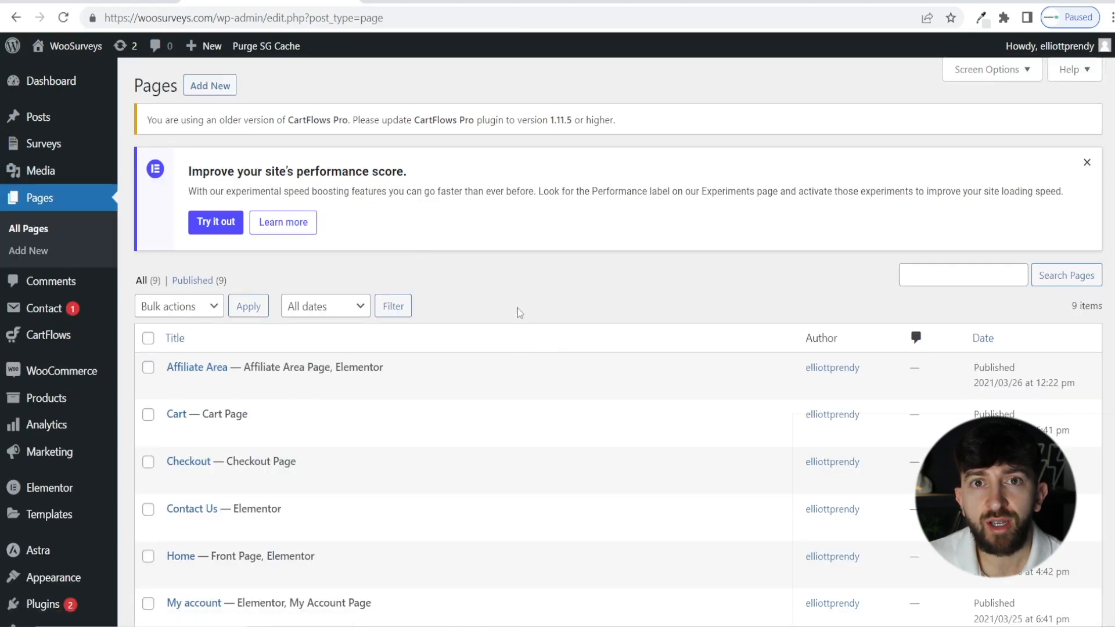
{"action": "scroll", "scroll_direction": "down", "scroll_amount": 3}
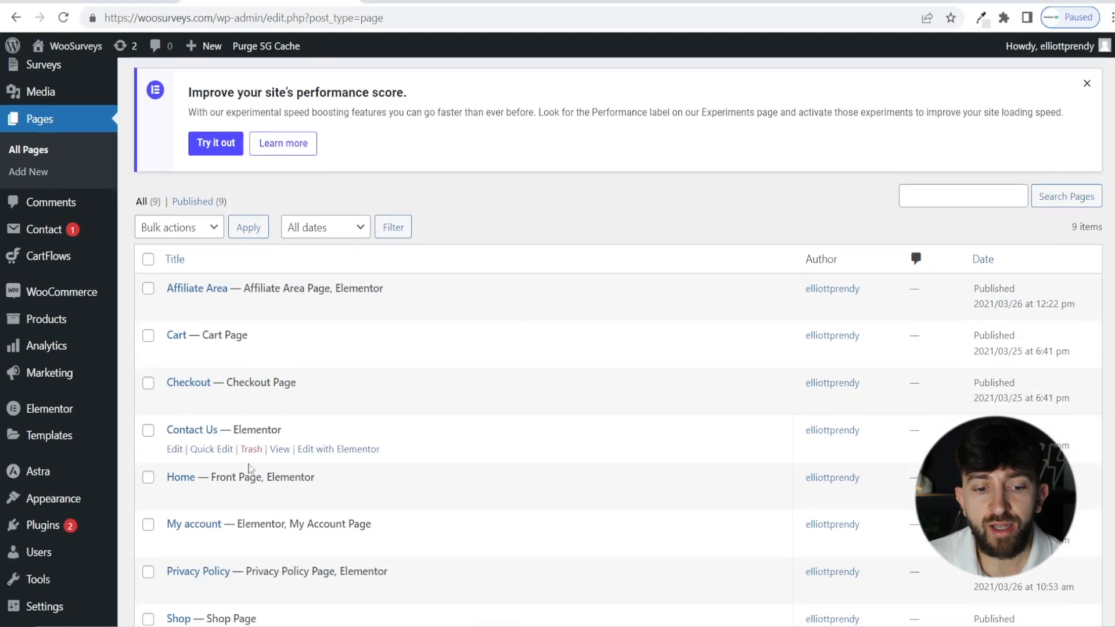
{"action": "mouse_move", "coordinate": [344, 496]}
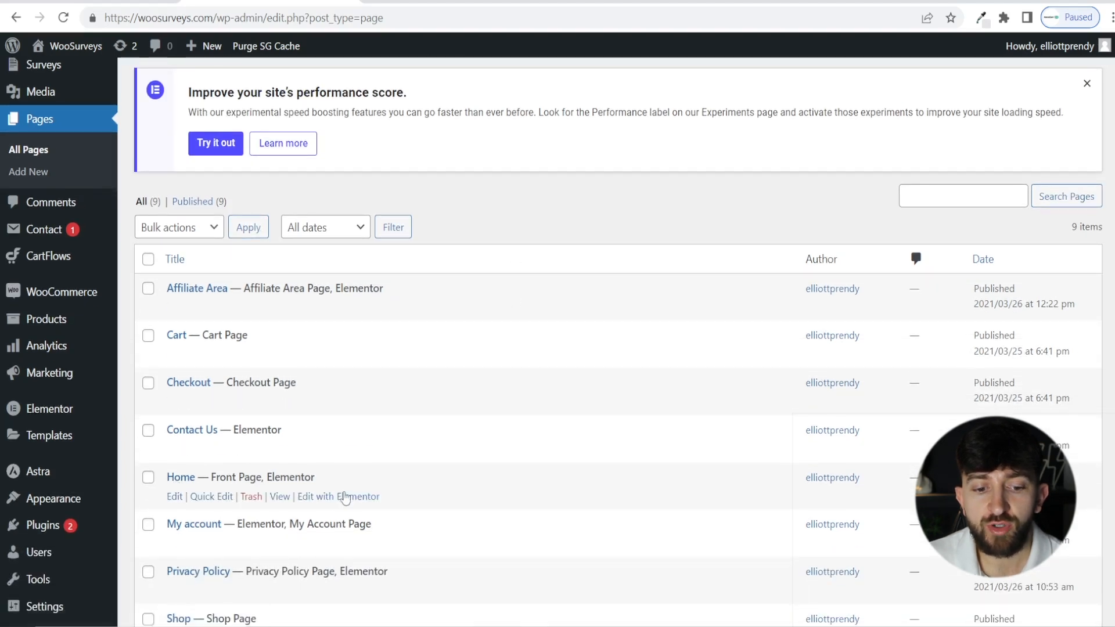
{"action": "left_click", "coordinate": [338, 495]}
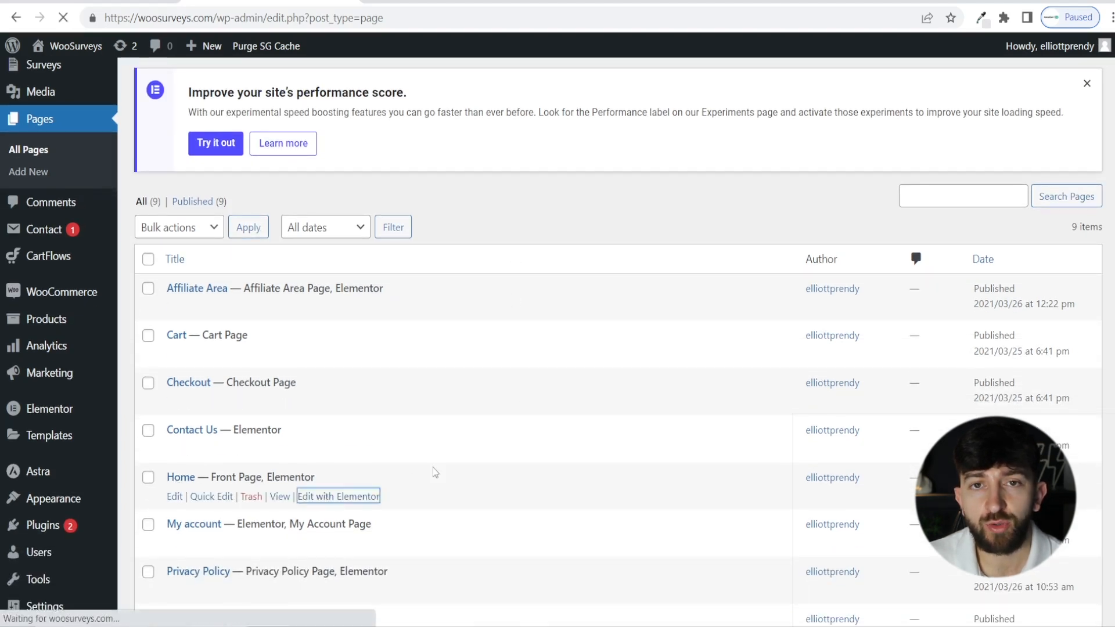
{"action": "left_click", "coordinate": [338, 495]}
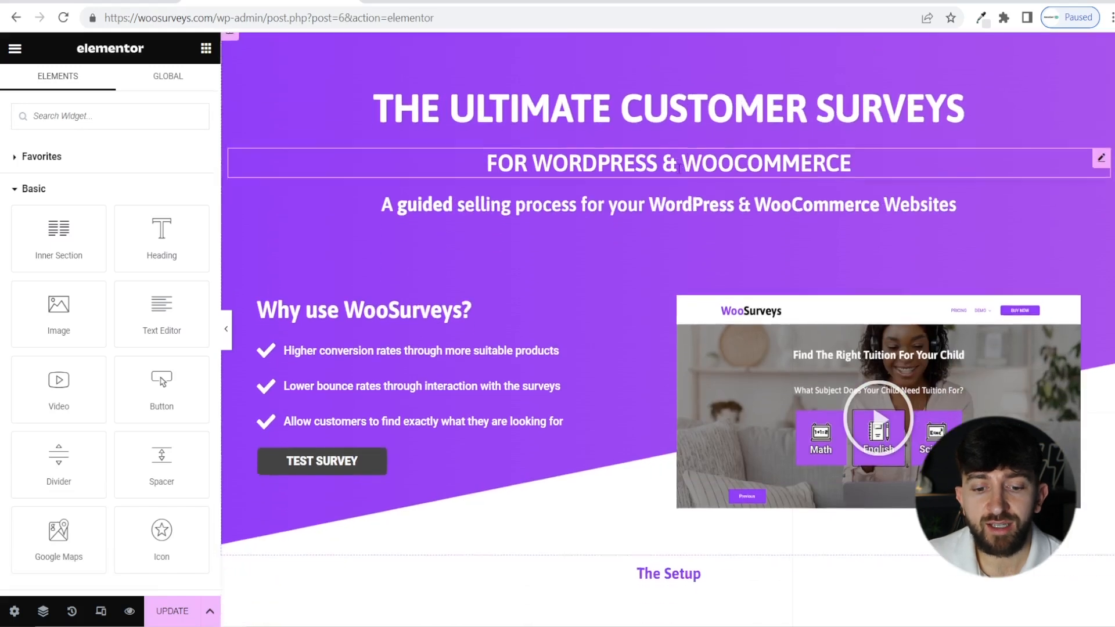
Add a single-column section below the hero and search the widget panel for Shortcode.
{"action": "scroll", "scroll_direction": "down", "scroll_amount": 3}
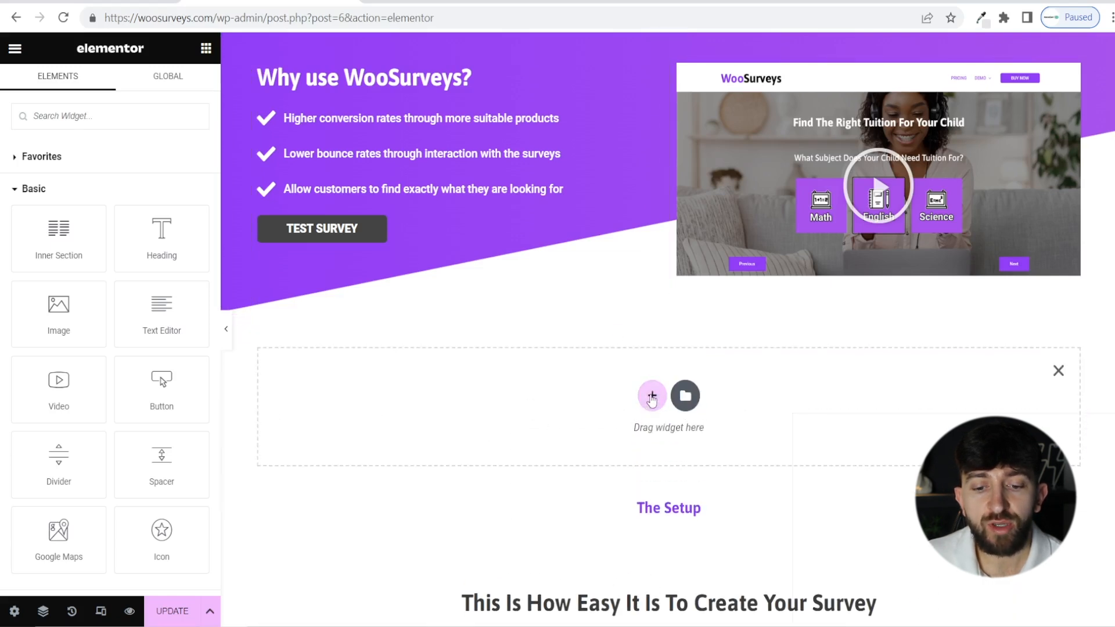
{"action": "left_click", "coordinate": [651, 396]}
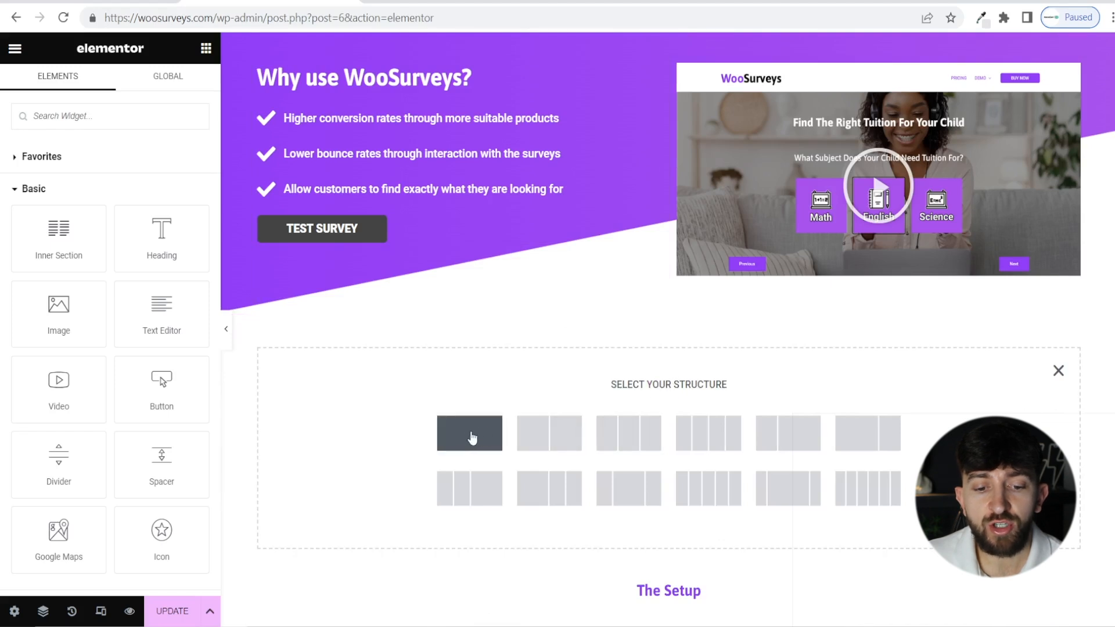
{"action": "left_click", "coordinate": [469, 433]}
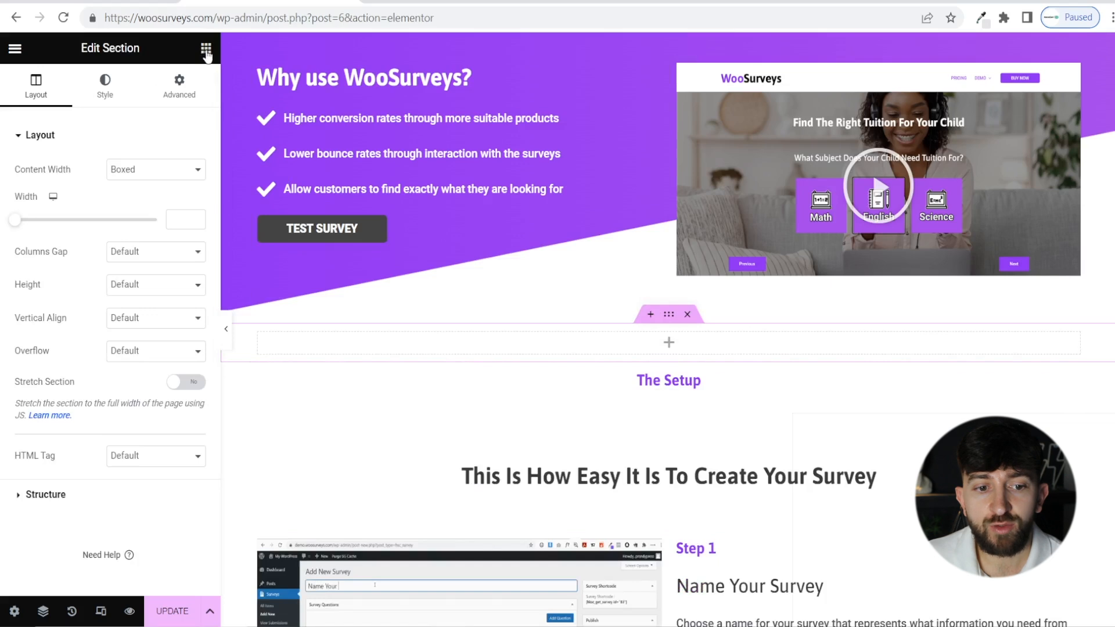
{"action": "left_click", "coordinate": [207, 49]}
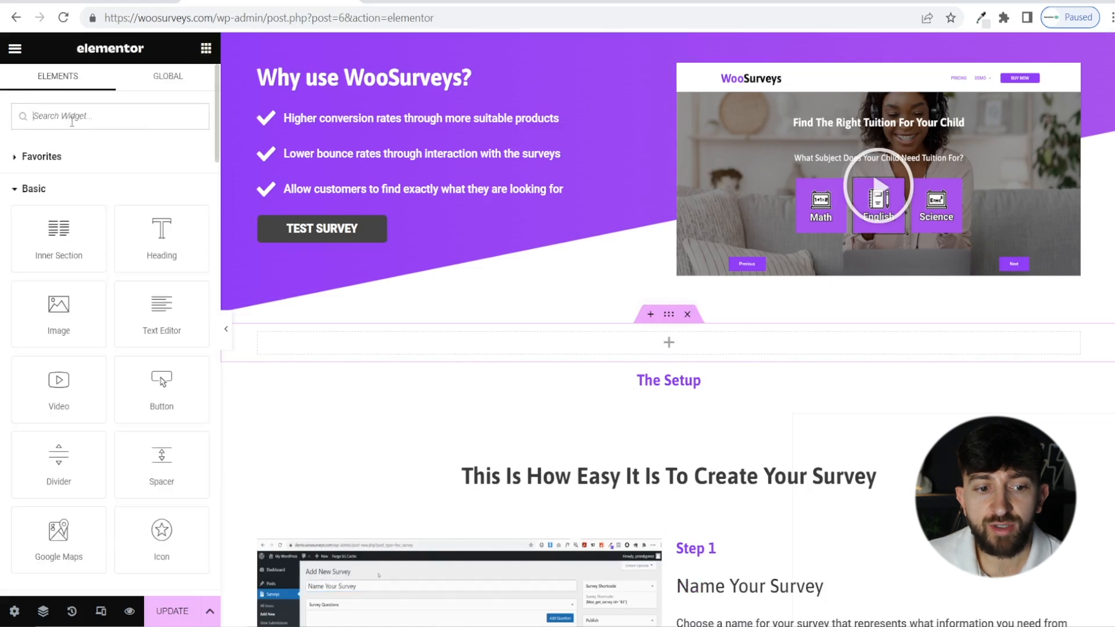
{"action": "type", "text": "sh"}
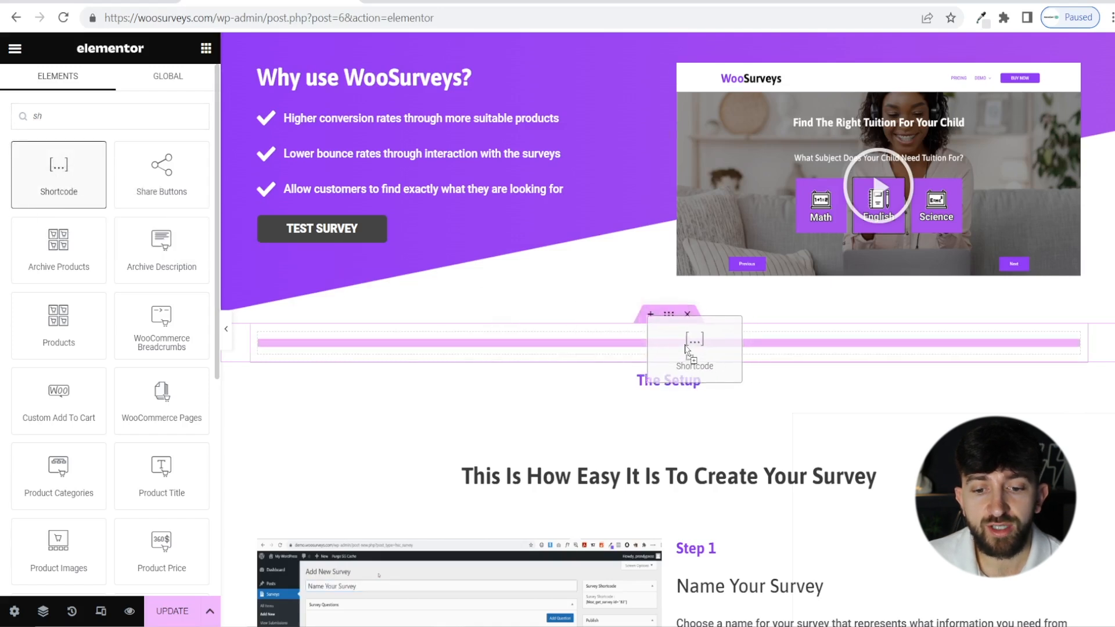
Drop a Shortcode widget into the section with [ept3-block id="267"] and apply it.
{"action": "left_click", "coordinate": [669, 348]}
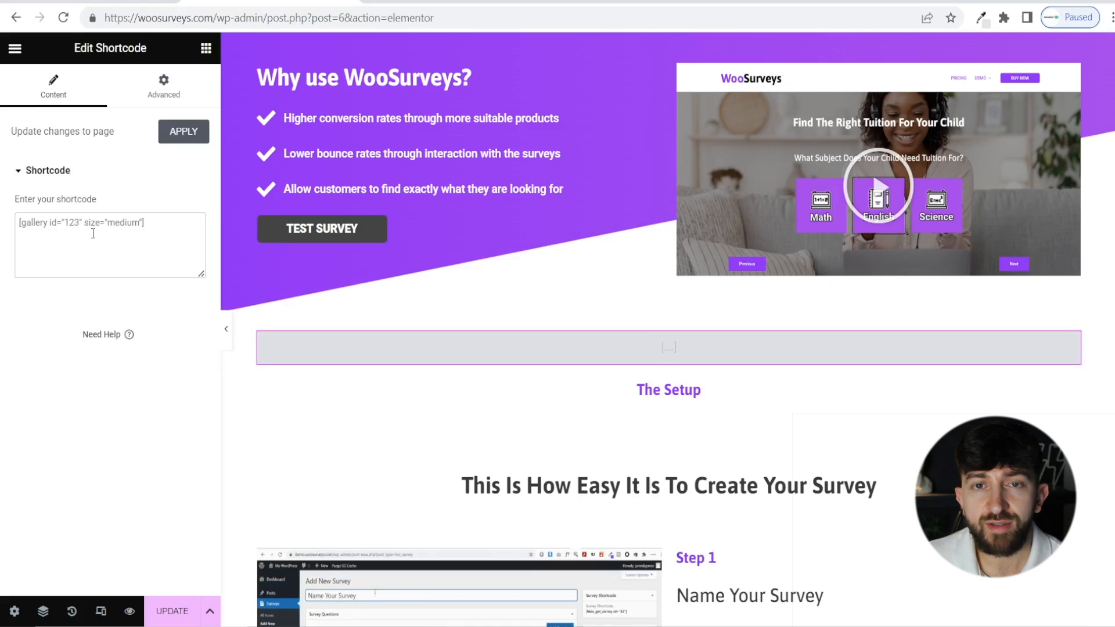
{"action": "type", "text": "[ept3-block id=\"267\"]"}
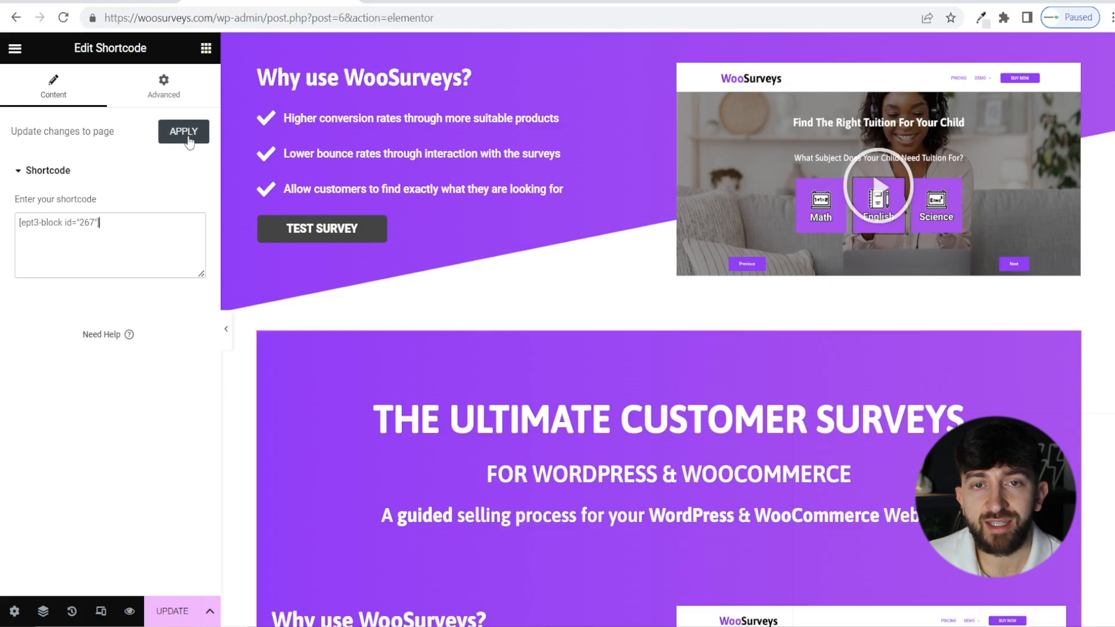
{"action": "left_click", "coordinate": [182, 131]}
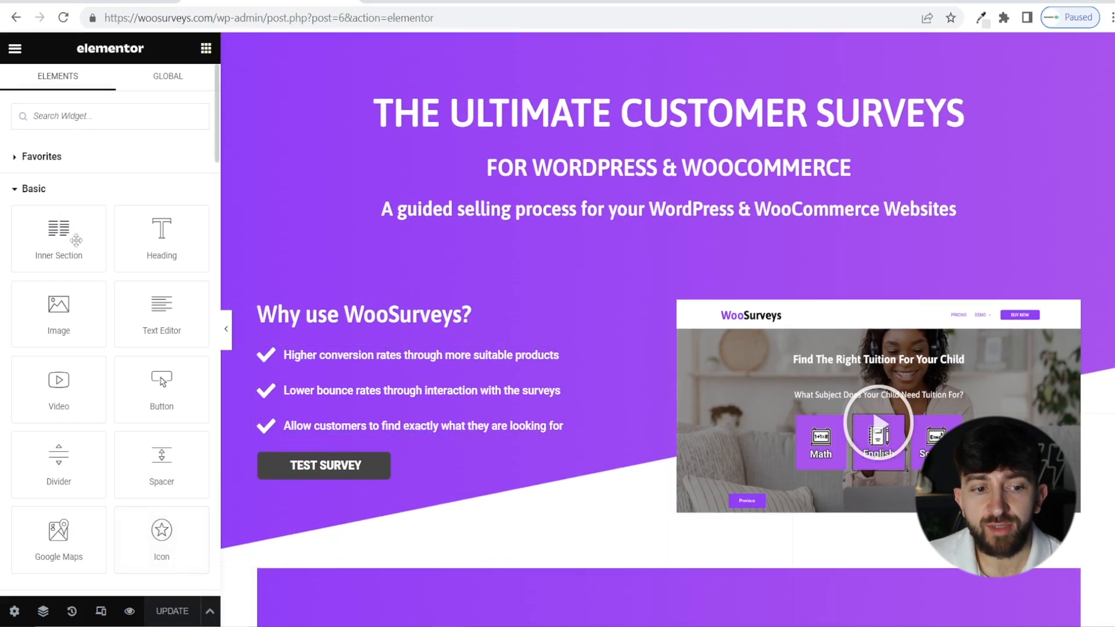
{"action": "mouse_move", "coordinate": [16, 49]}
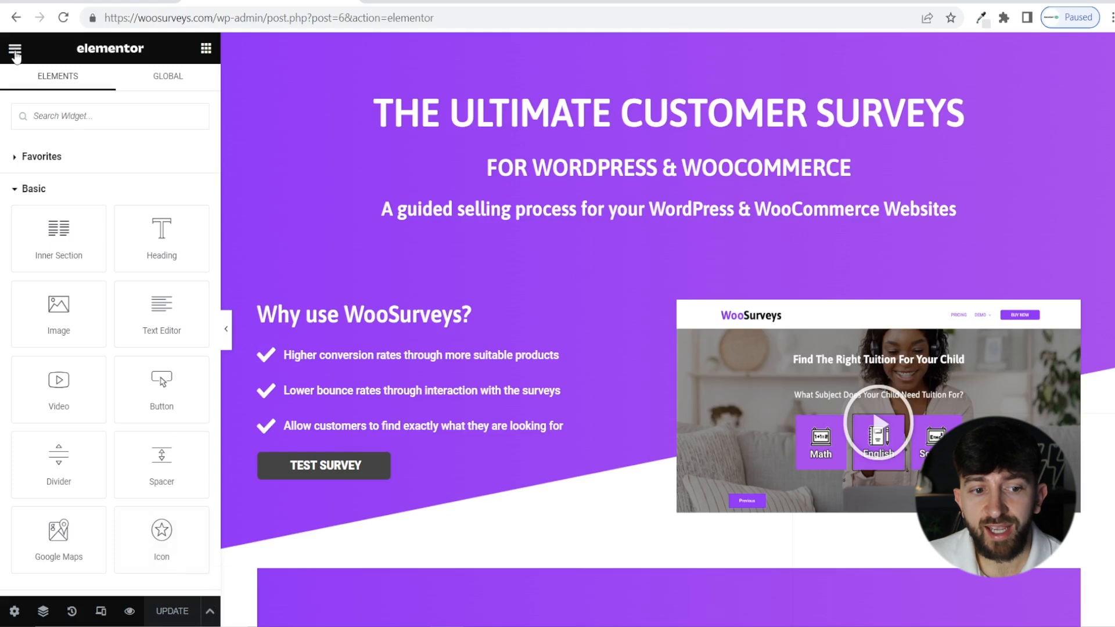
Open the live WooSurveys homepage from the Elementor menu and scroll to the Gold, Pro, Elite pricing table.
{"action": "left_click", "coordinate": [14, 49]}
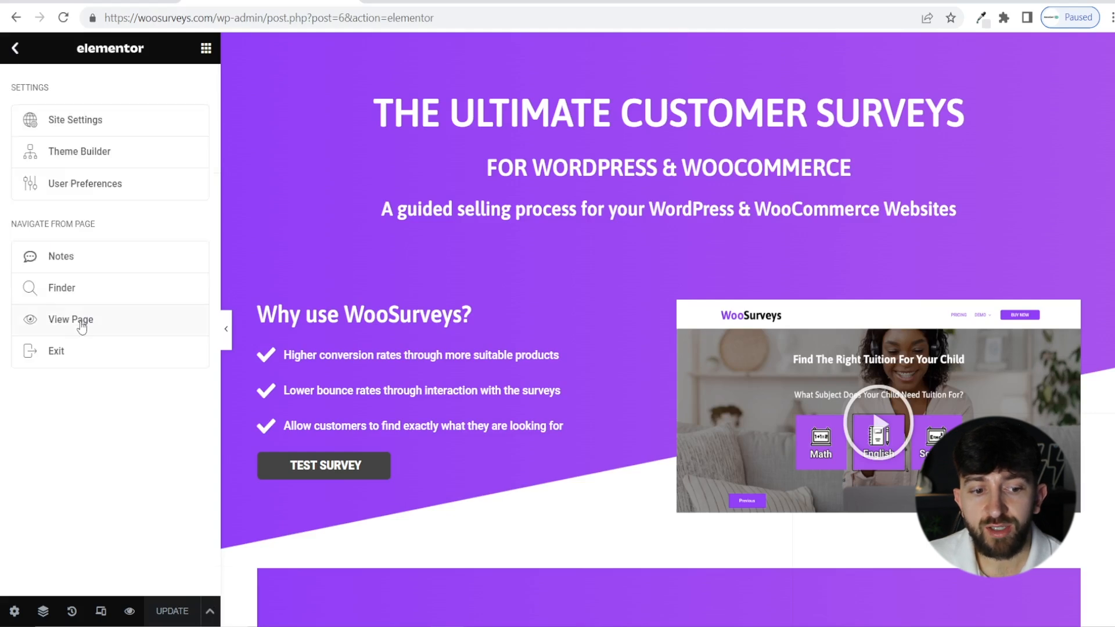
{"action": "left_click", "coordinate": [71, 319]}
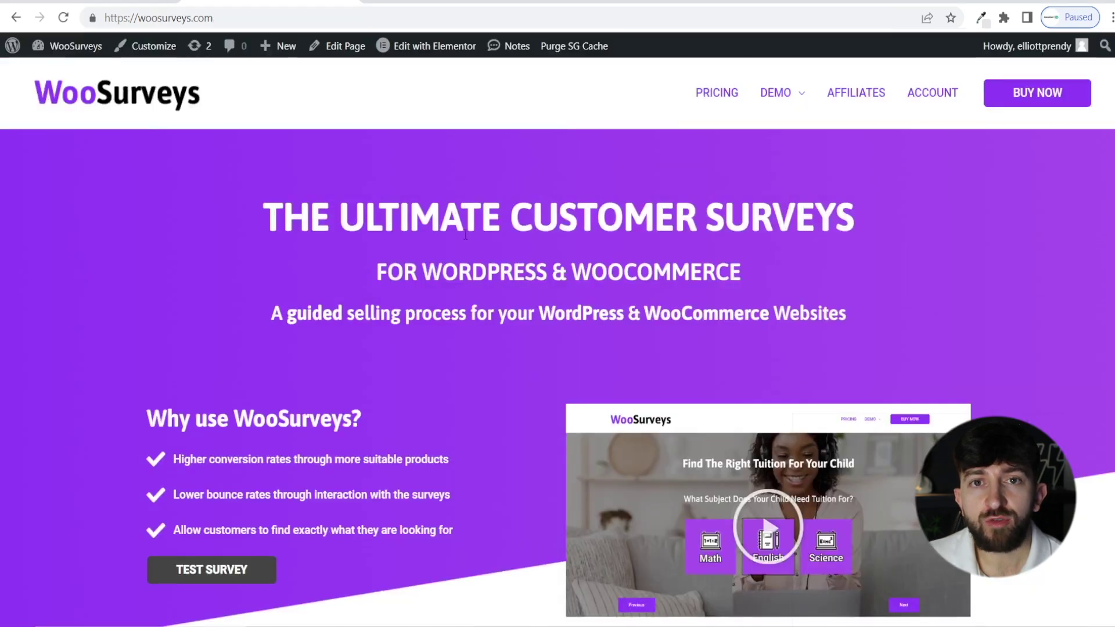
{"action": "scroll", "scroll_direction": "down", "scroll_amount": 3}
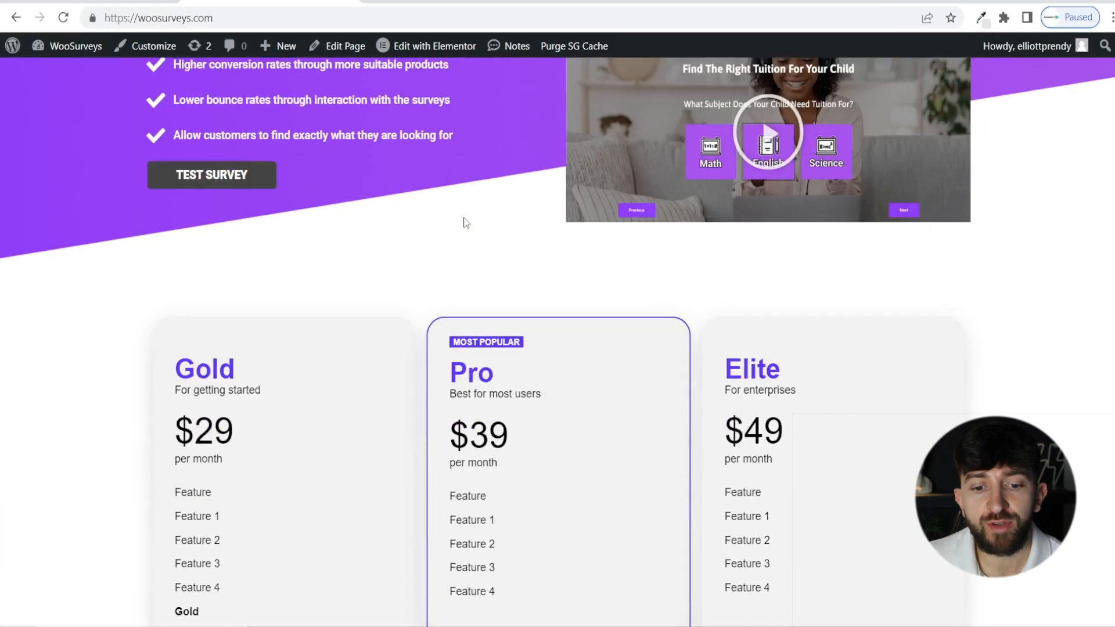
{"action": "scroll", "scroll_direction": "down", "scroll_amount": 3}
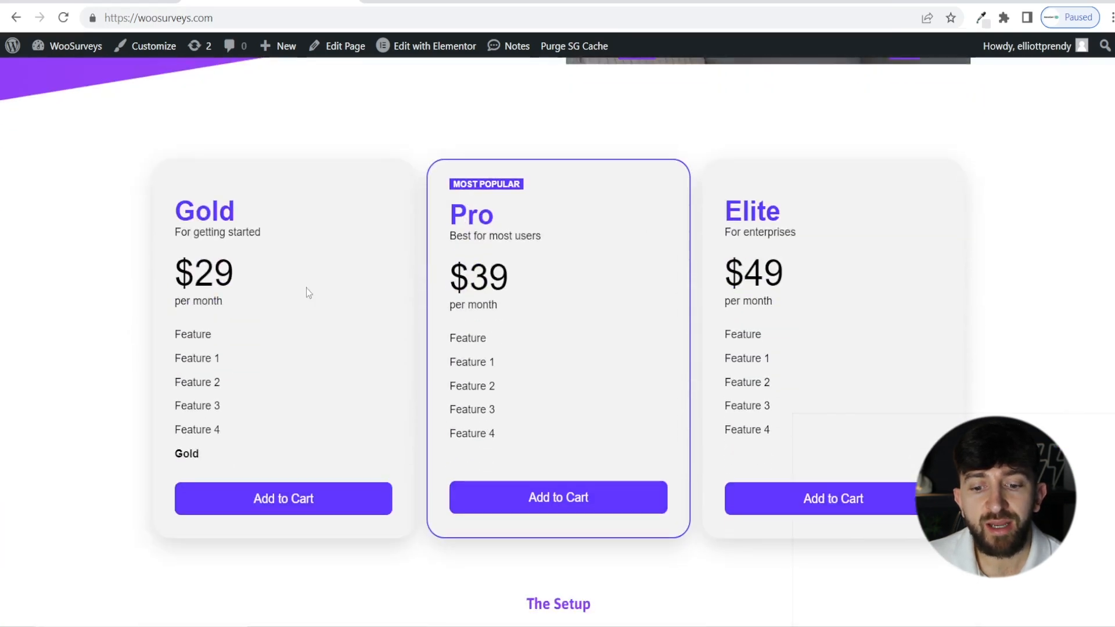